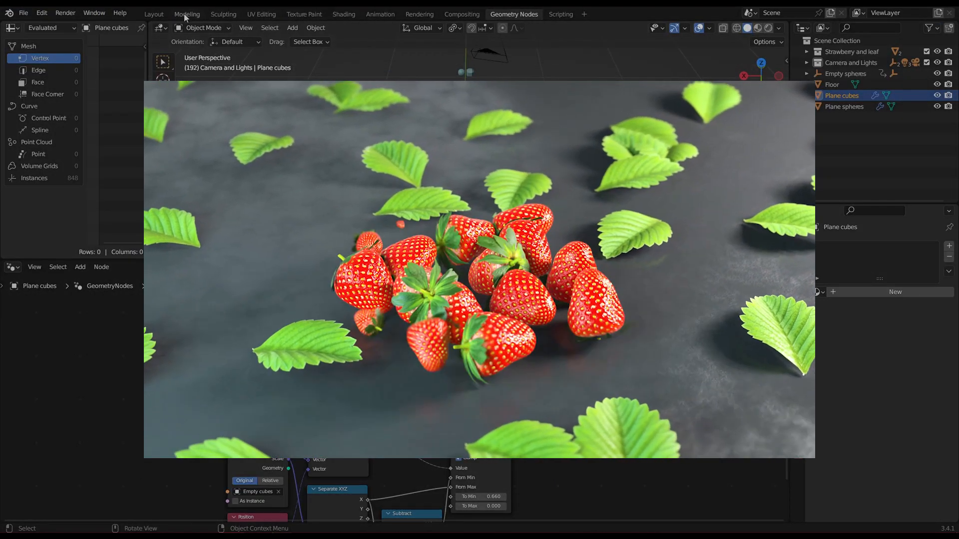
Preview the finished scatter scene in the Layout workspace, scaling and moving to show the growing ring.
click(154, 14)
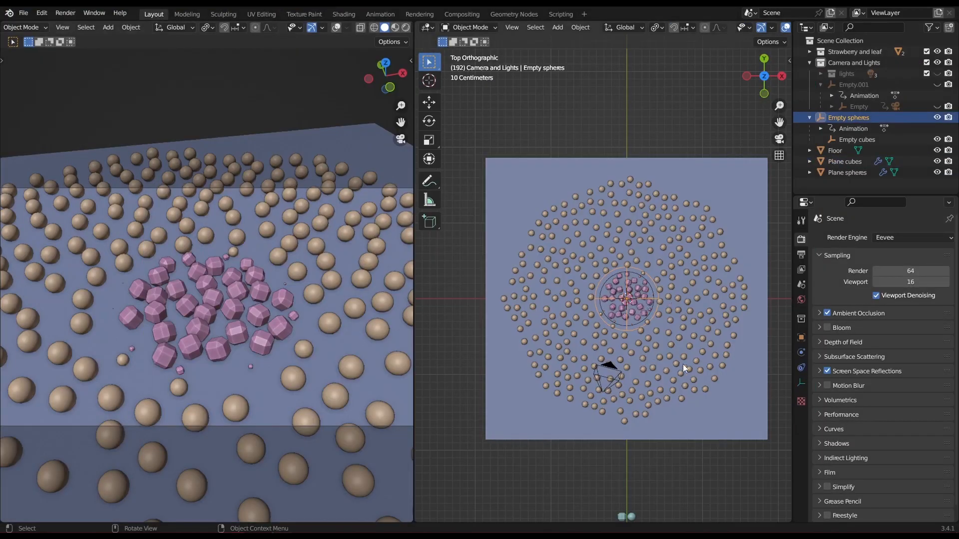
key(s)
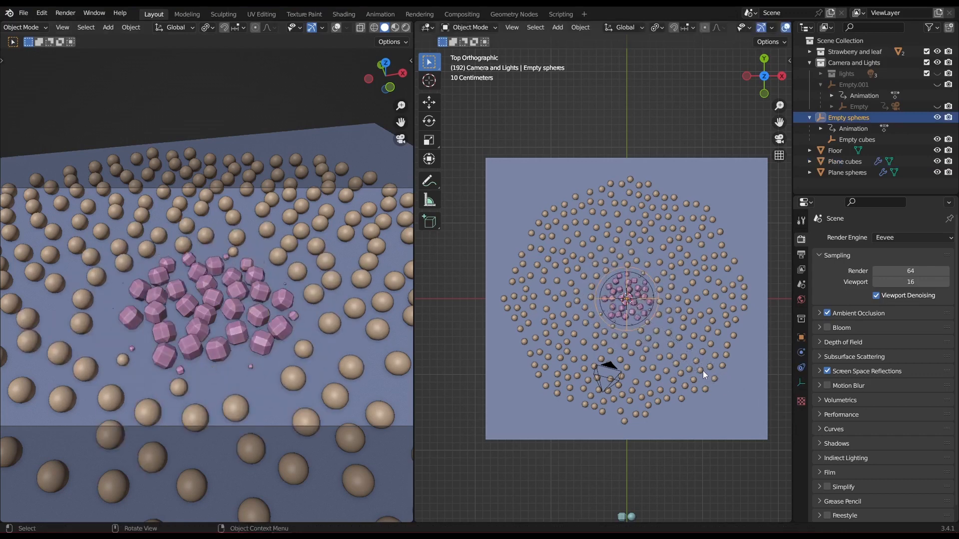
key(g)
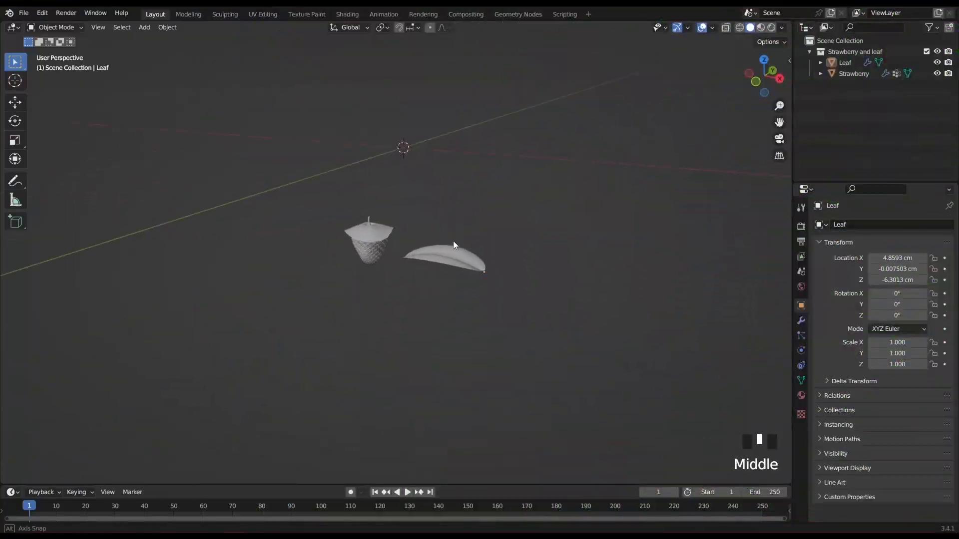
Check the strawberry (~3 cm) and leaf (~5 cm) dimensions in the sidebar under centimetre units.
scroll(down, 3)
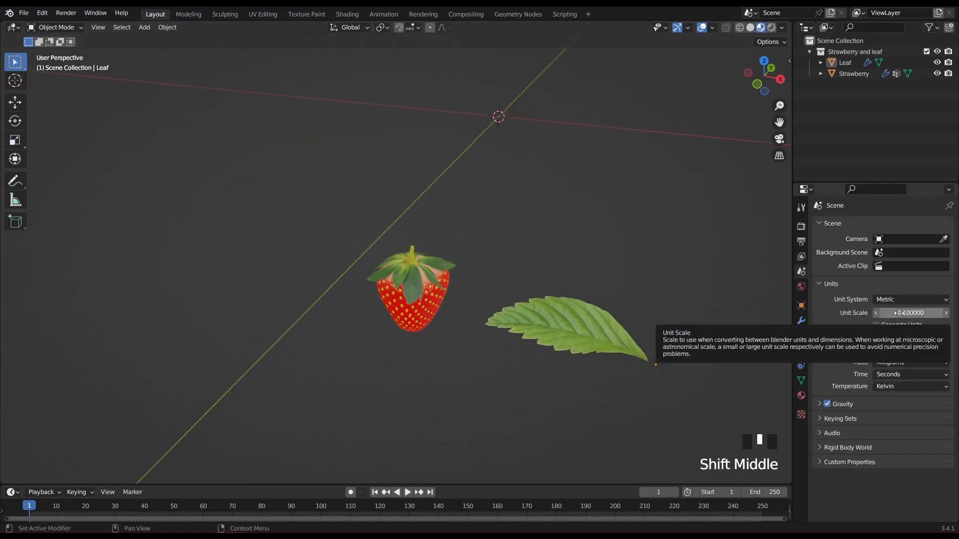
mouse_move(884, 354)
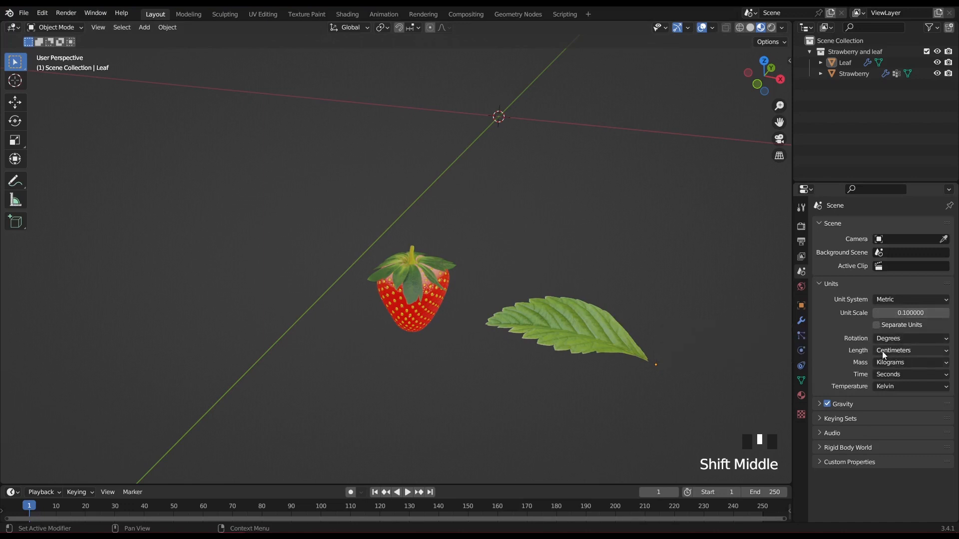
click(413, 294)
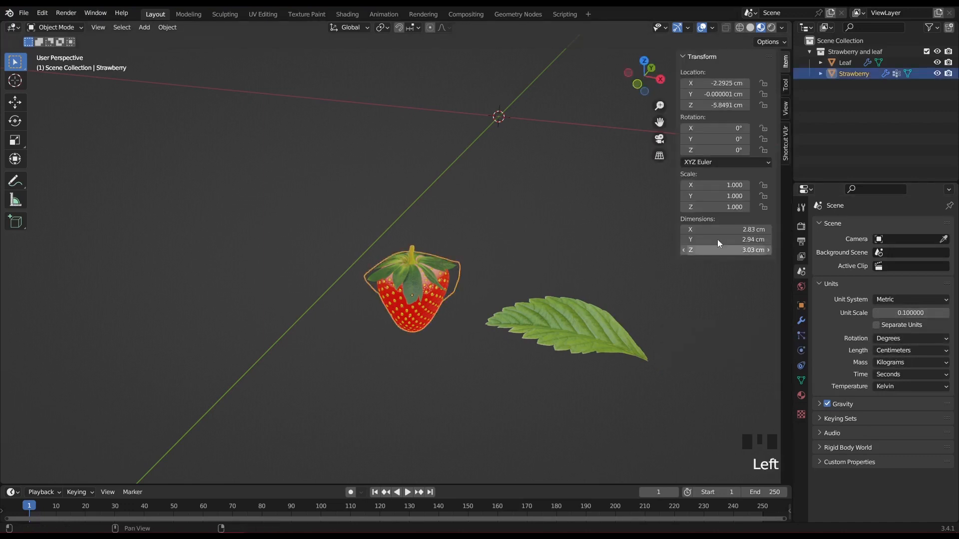
click(566, 330)
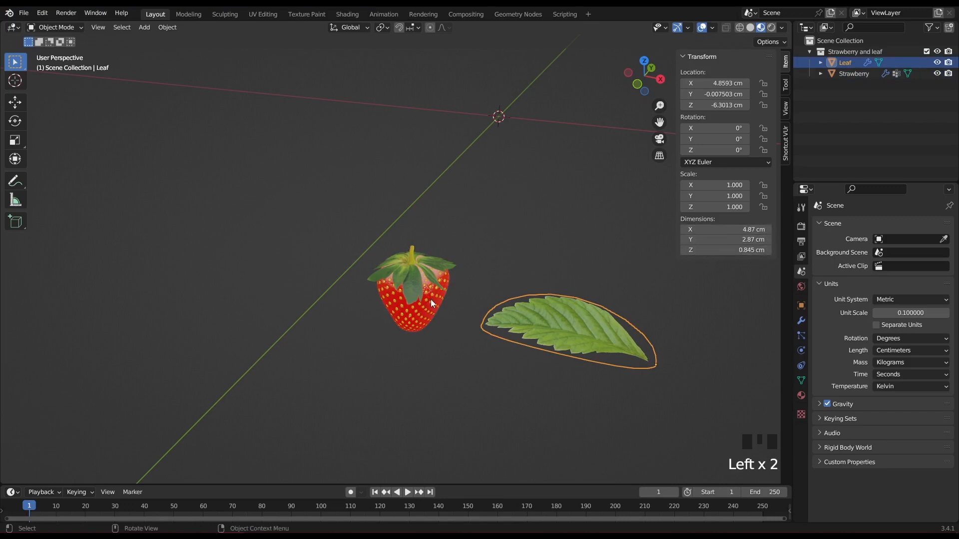
scroll(down, 3)
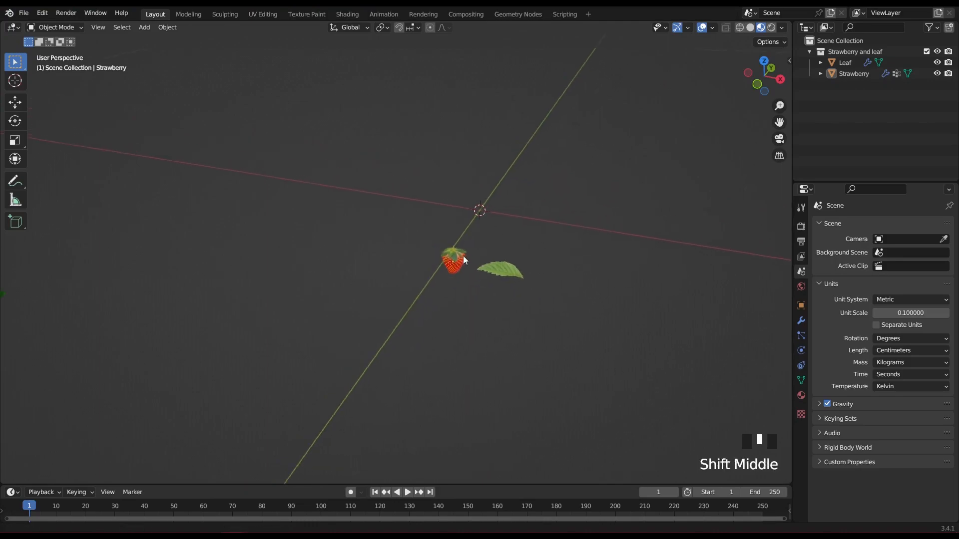
scroll(up, 3)
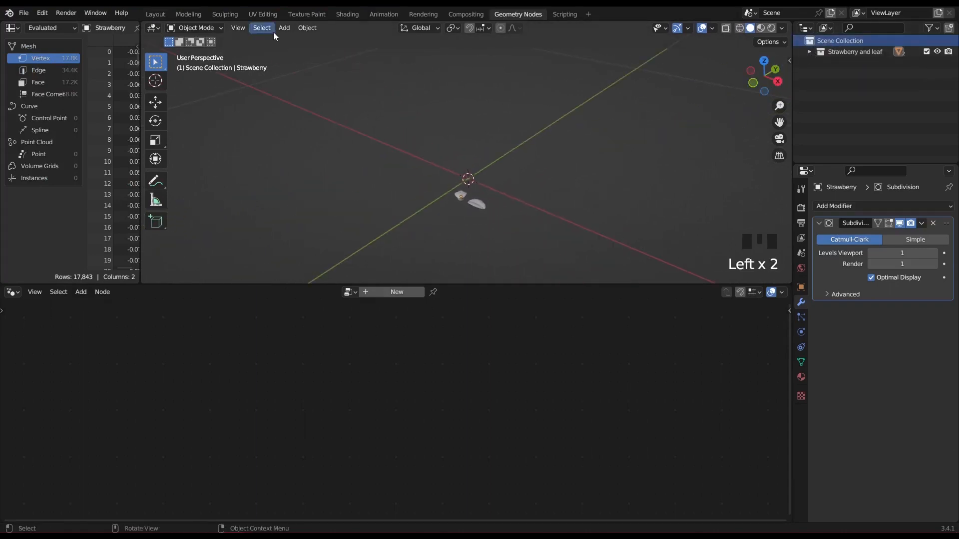
Add a plane of size 10 at the origin and enter edit mode on it.
click(283, 28)
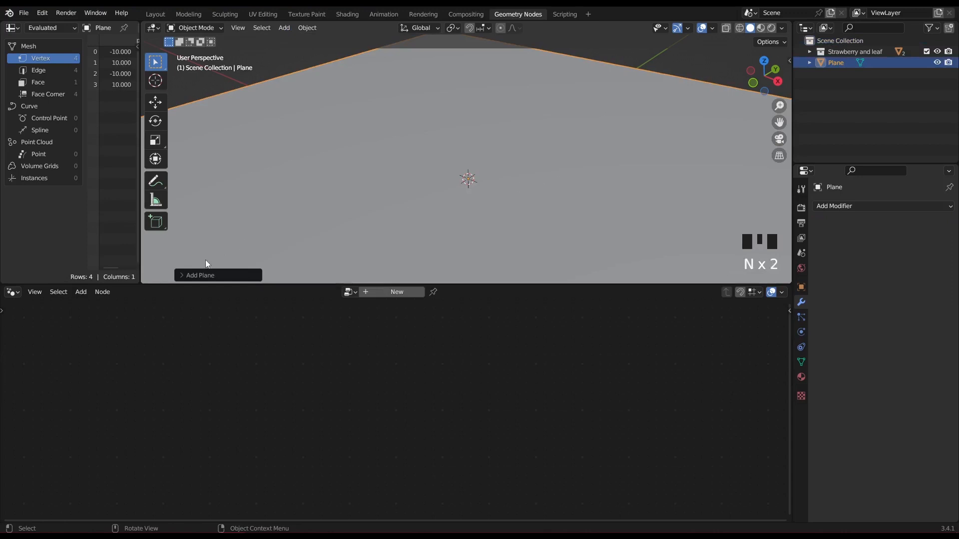
click(199, 275)
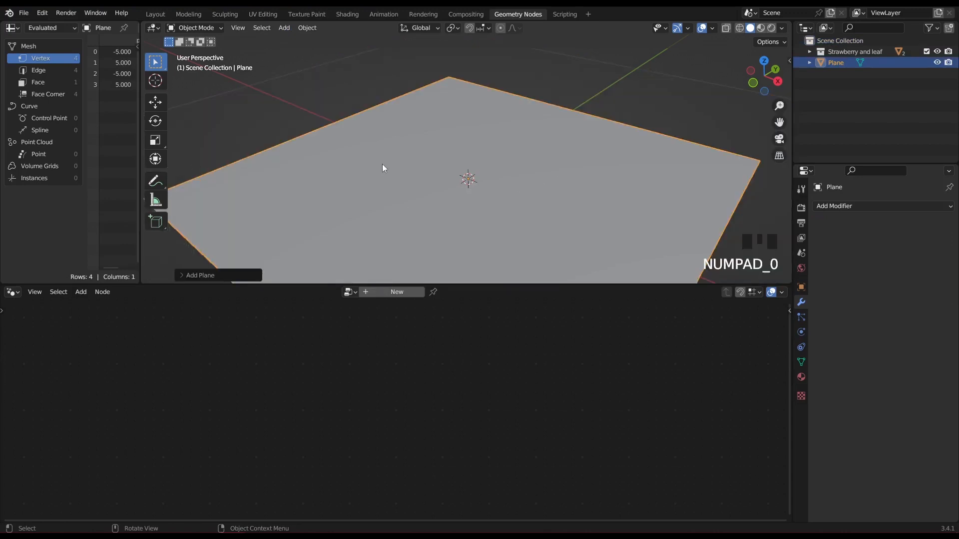
key(Tab)
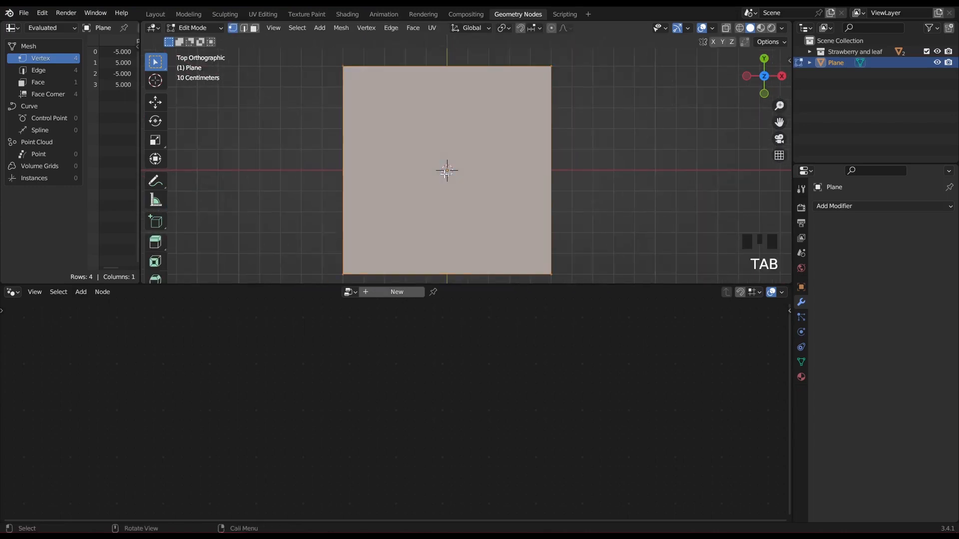
Subdivide the plane and round it into an eight-sided disc with LoopTools Circle, back in object mode.
right_click(446, 171)
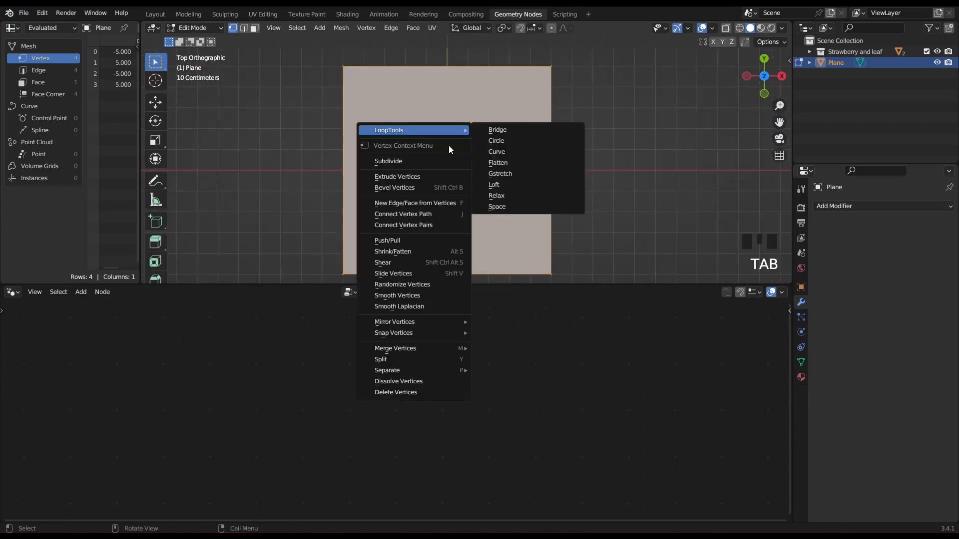
click(389, 161)
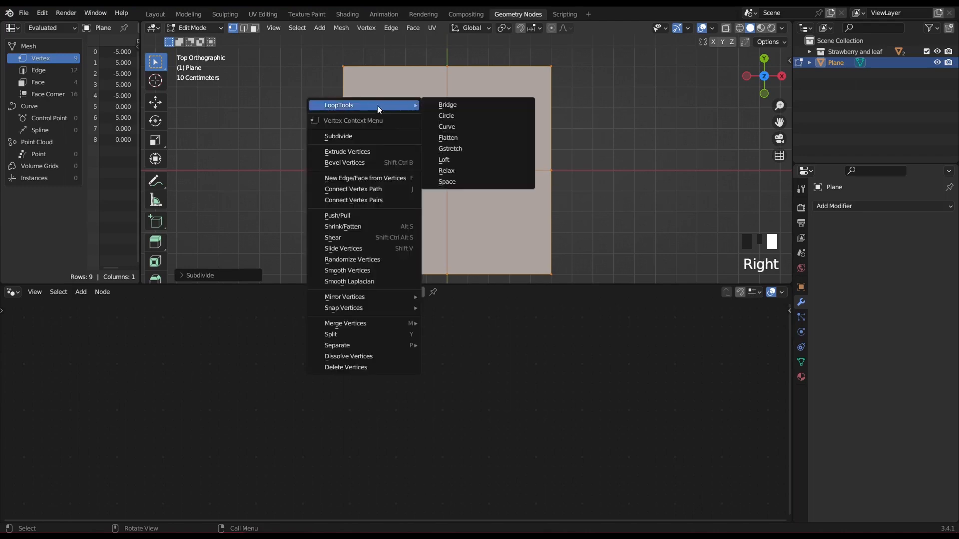
click(446, 116)
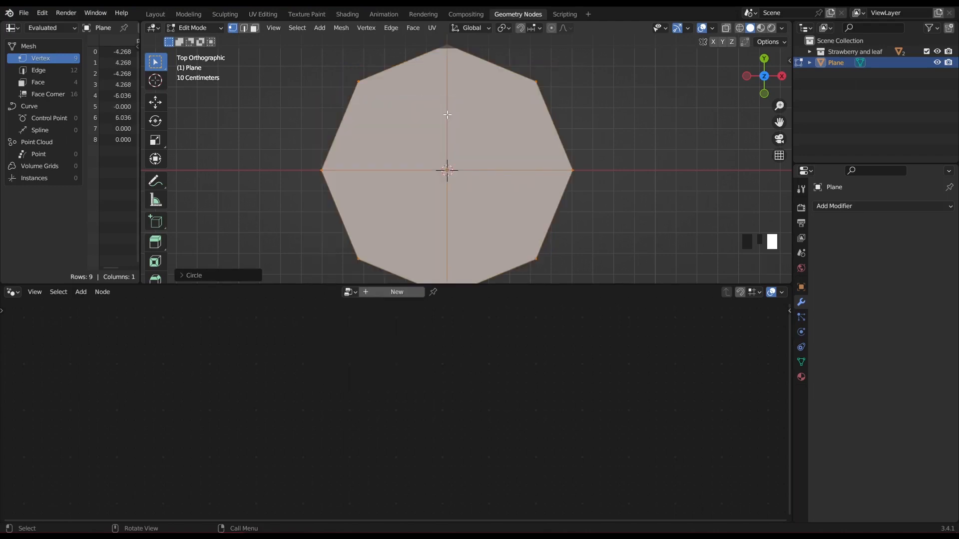
key(Tab)
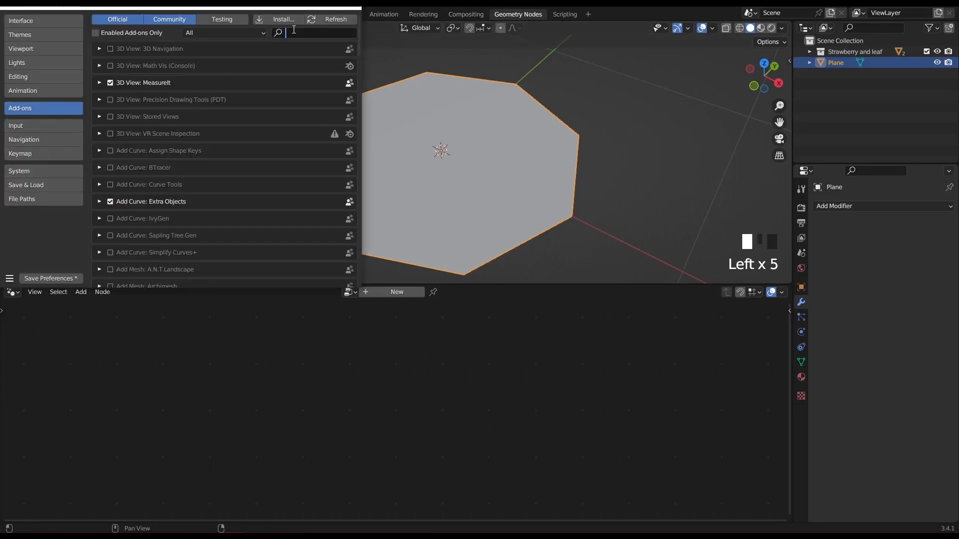
Search 'loop' in the add-on preferences to confirm LoopTools is enabled.
text(loop)
click(870, 62)
text( leaves)
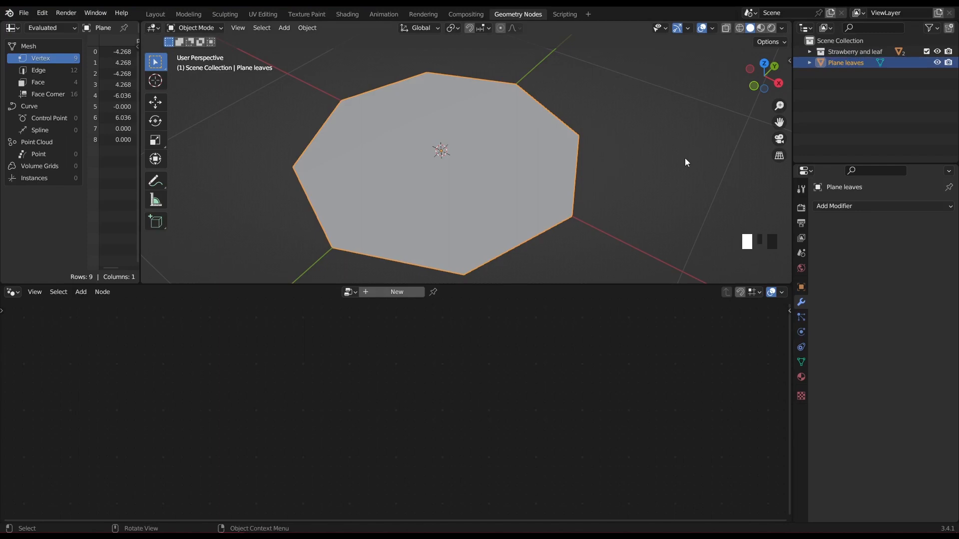
mouse_move(396, 291)
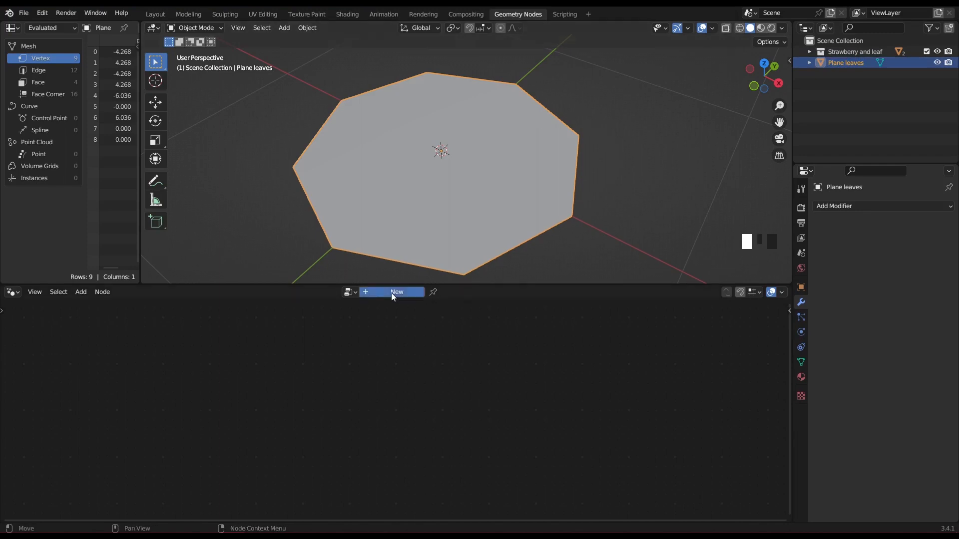
Create a node tree named leaves with a Distribute Points on Faces node between input and output.
click(397, 292)
text(leaves)
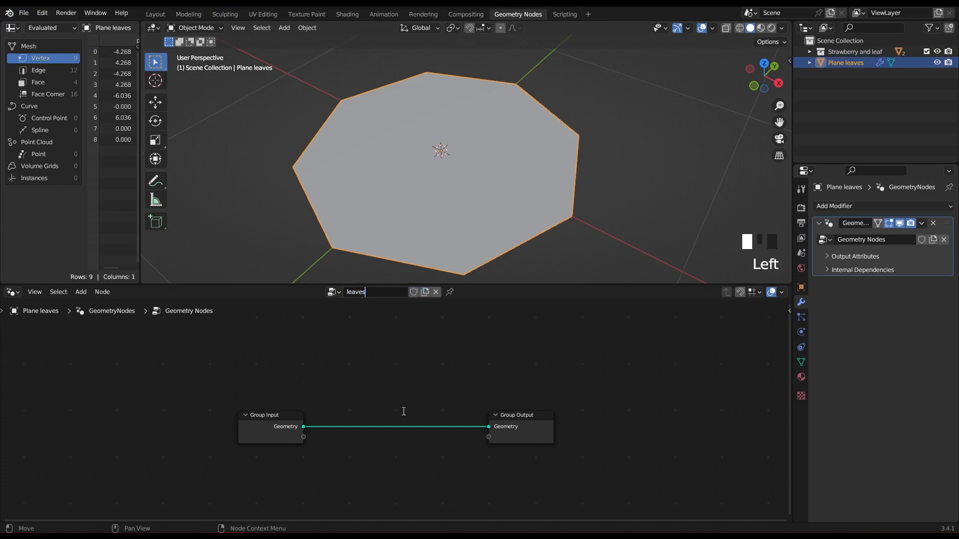
key(Return)
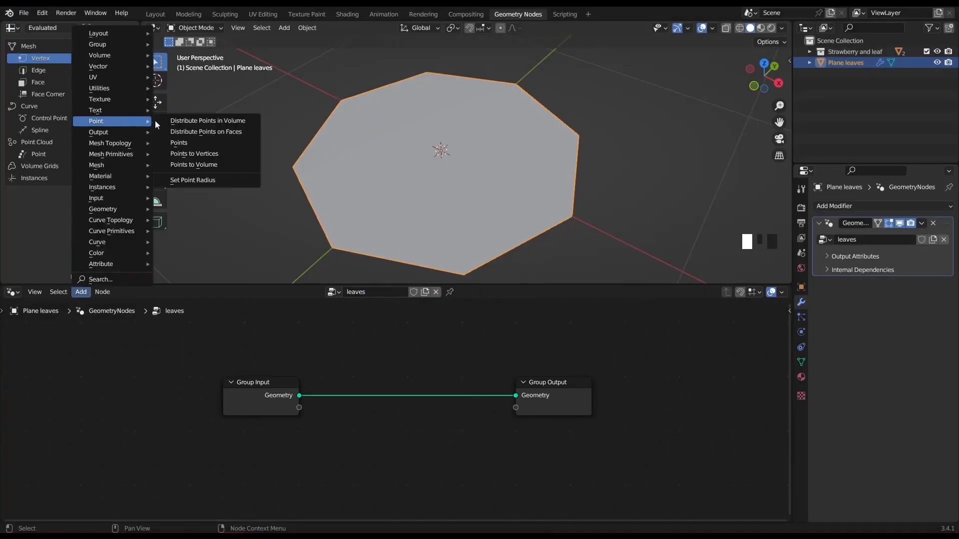
click(206, 132)
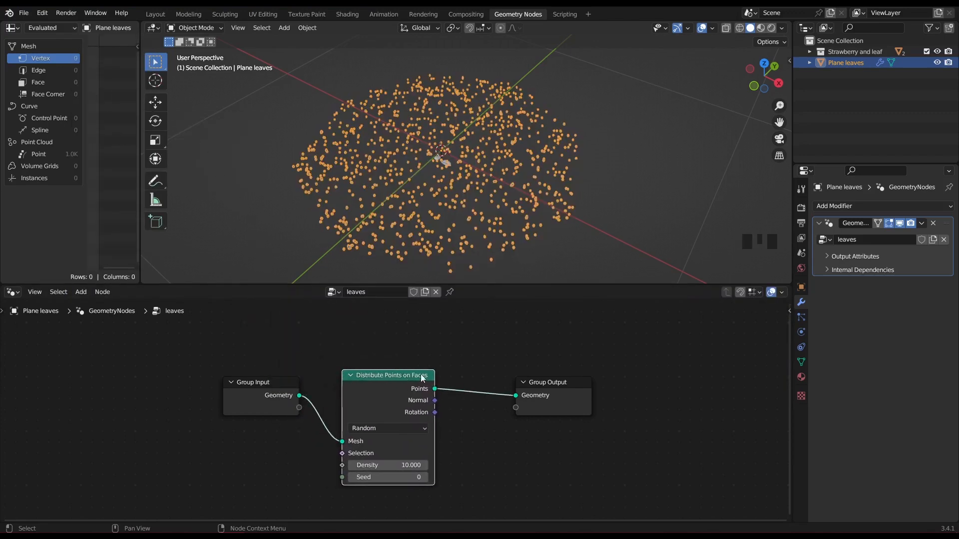
scroll(up, 3)
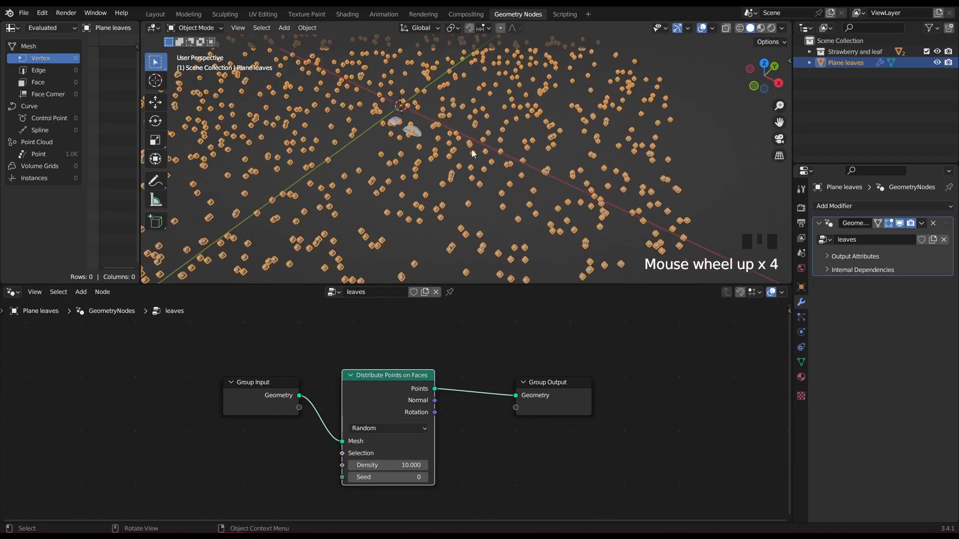
scroll(down, 3)
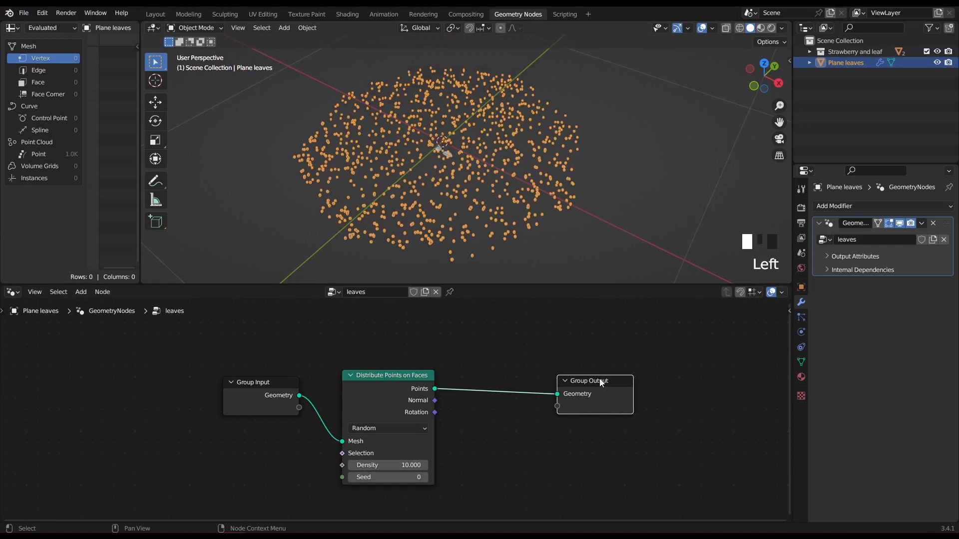
mouse_move(255, 336)
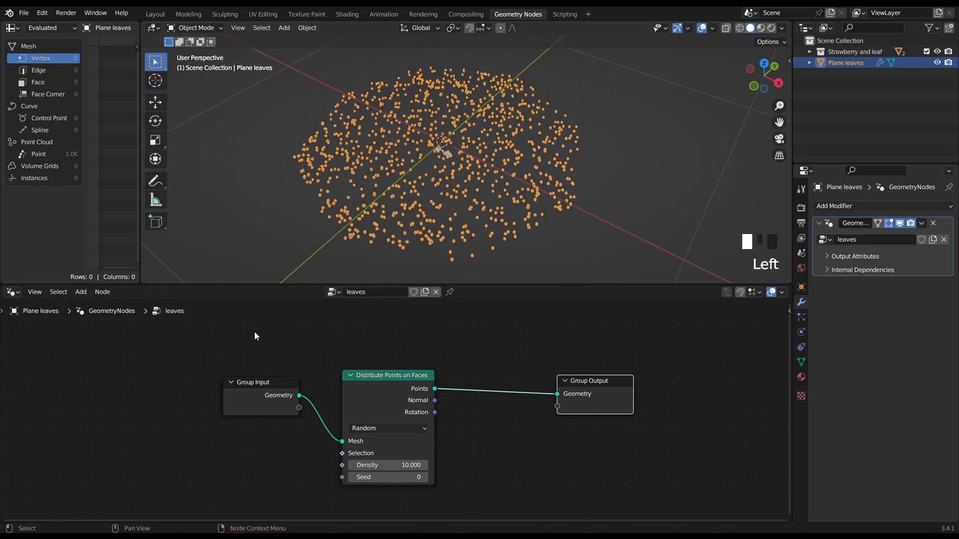
Instance the Leaf object's geometry on the scattered points via an Instance on Points node.
click(80, 292)
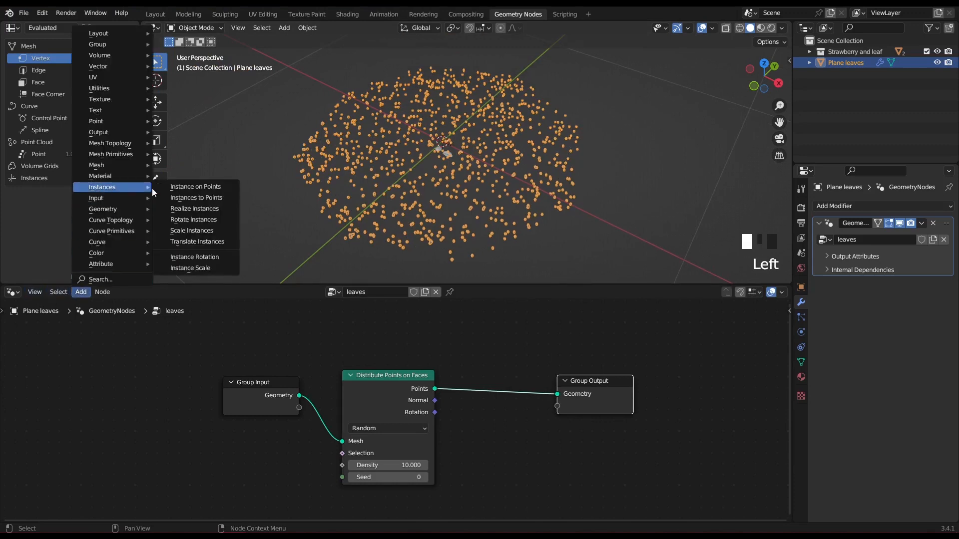
click(195, 186)
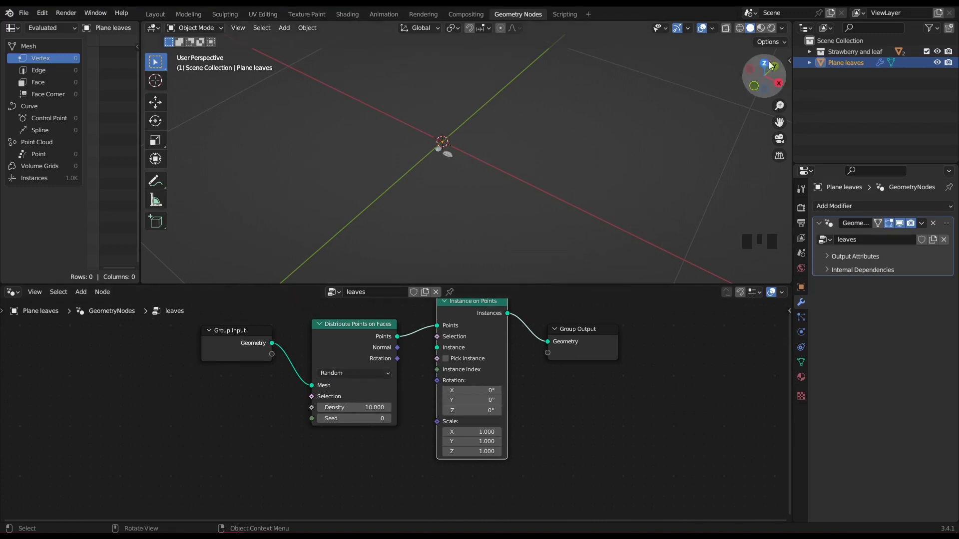
click(810, 51)
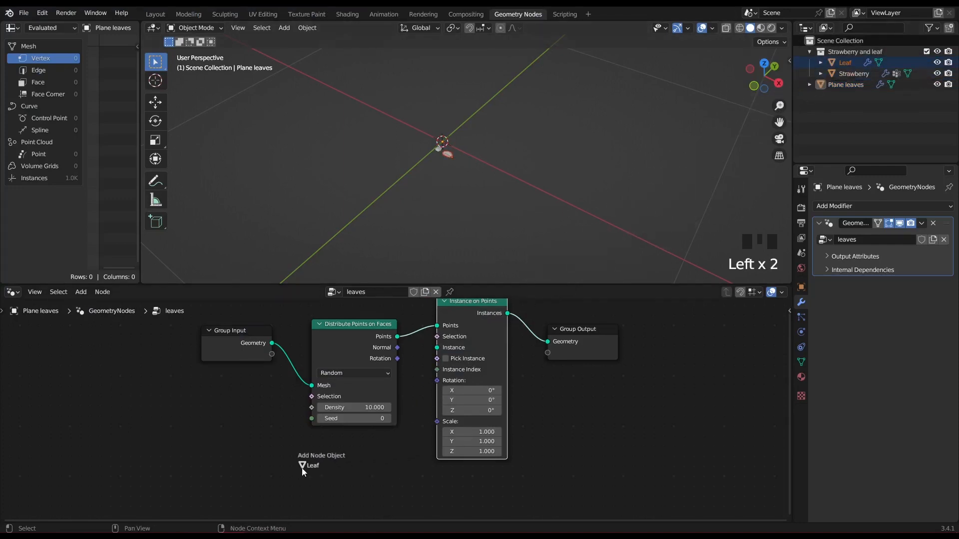
click(312, 465)
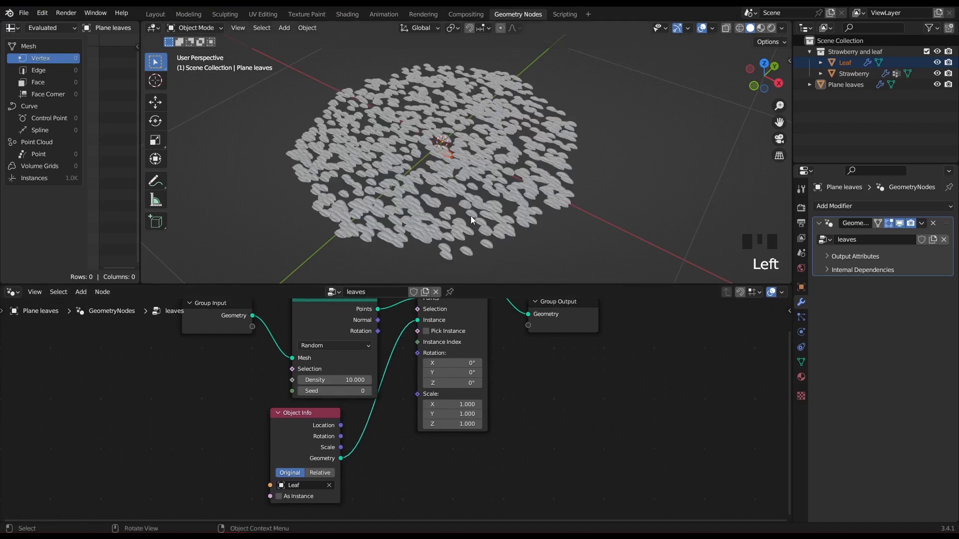
mouse_move(480, 223)
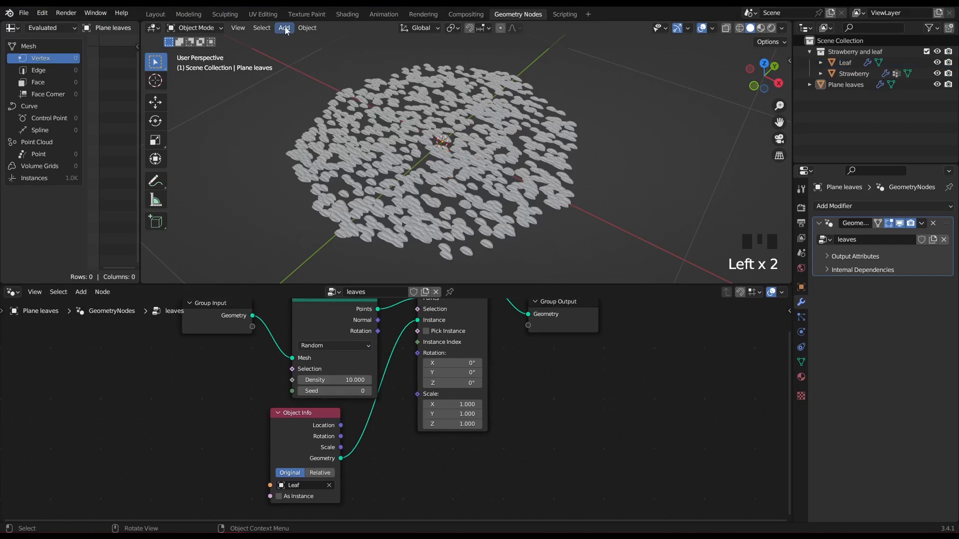
Add a sphere empty for Empty leaves and test moving it above the disc.
click(284, 28)
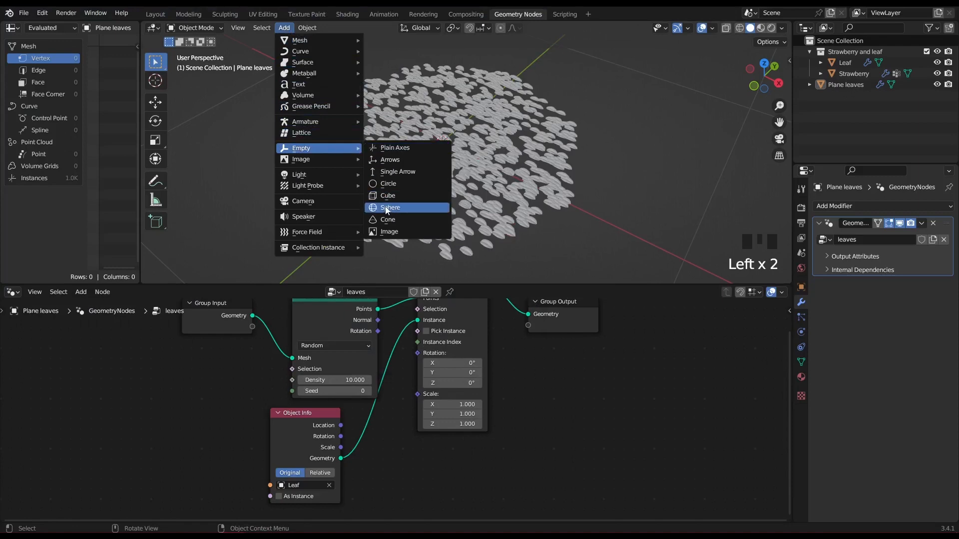
click(390, 208)
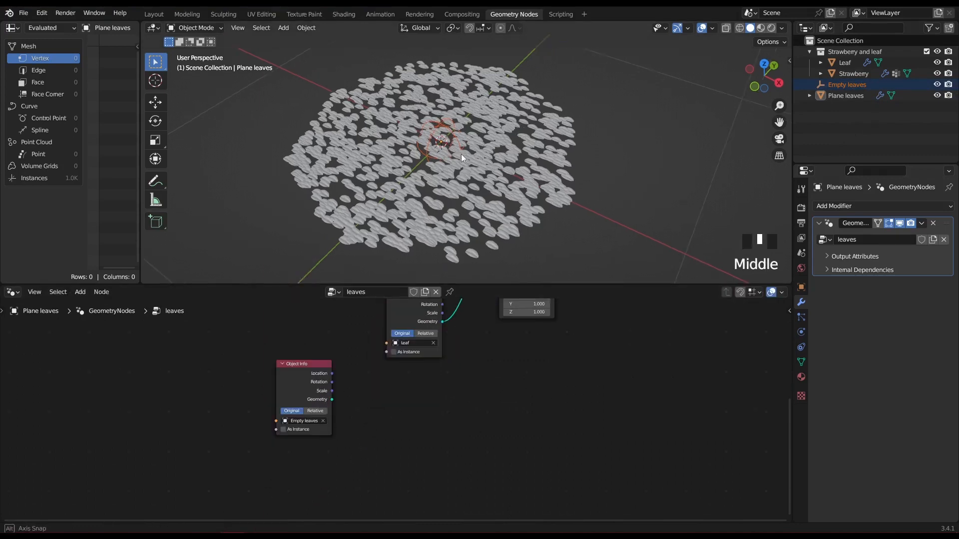
key(g)
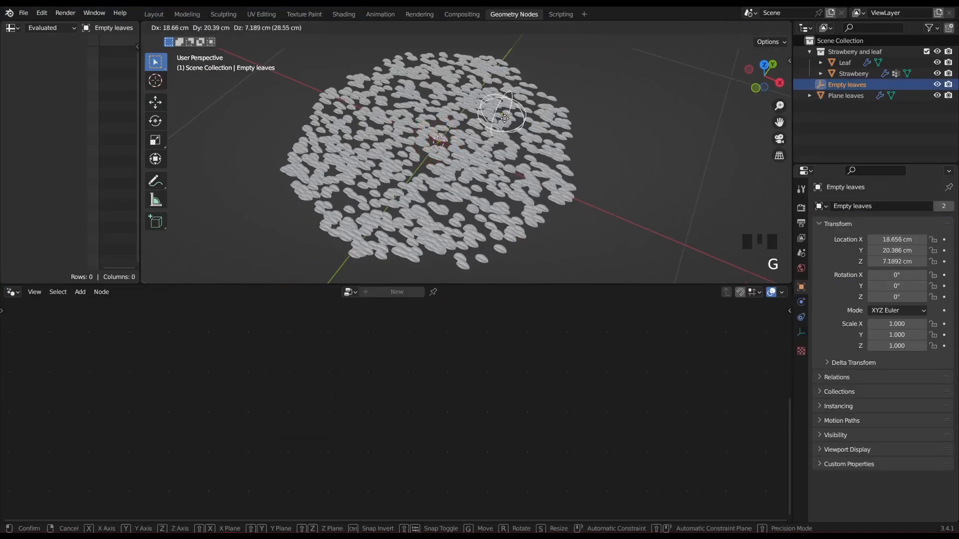
mouse_move(435, 131)
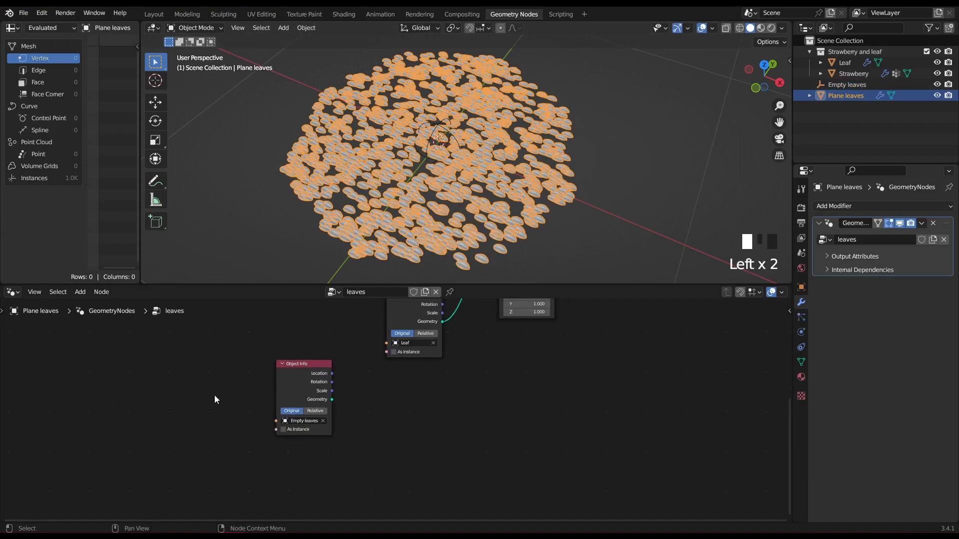
Add Position, a Vector Math node set to Distance, and a Separate XYZ node.
click(80, 292)
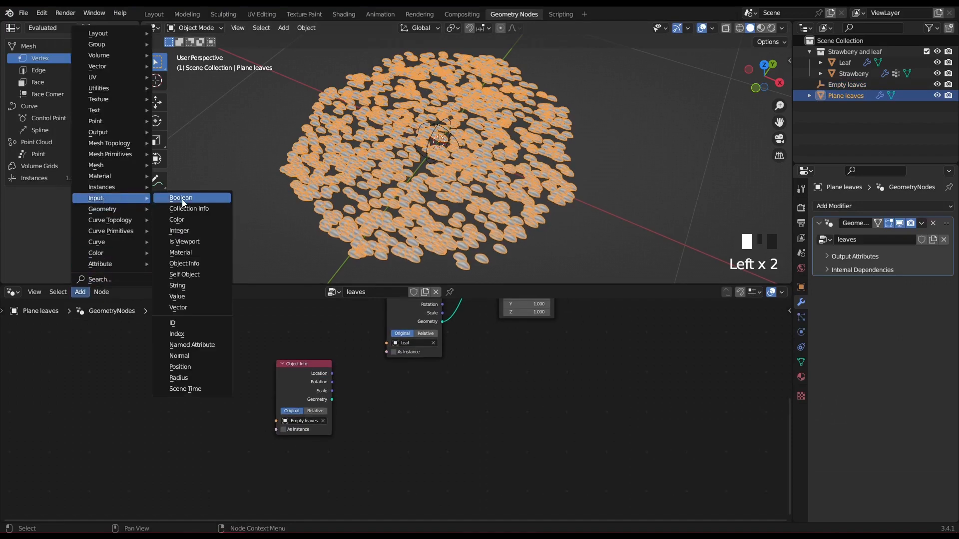
click(180, 367)
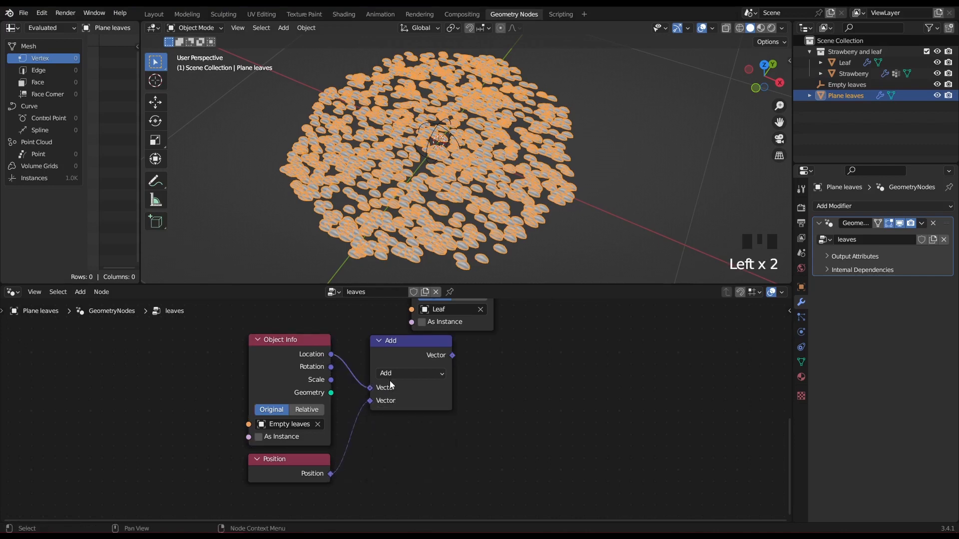
click(410, 373)
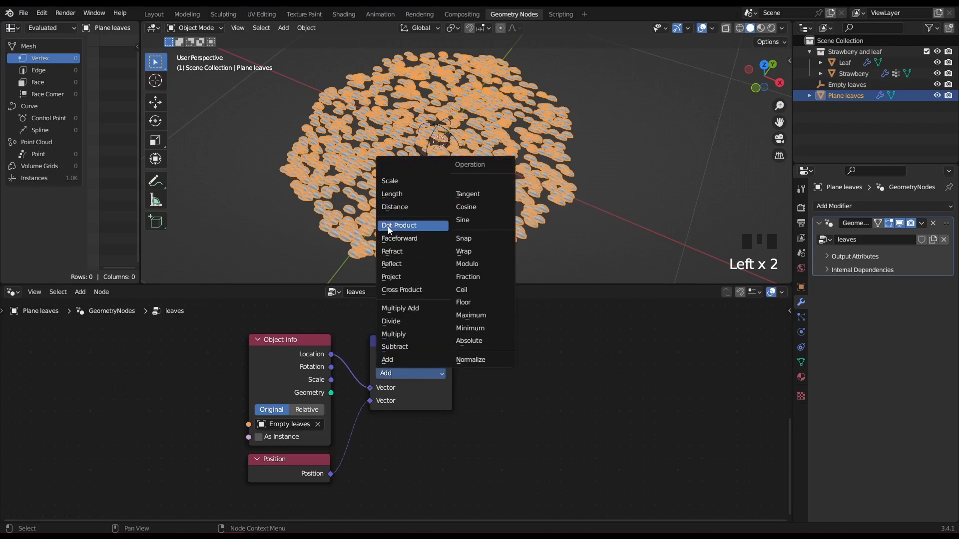
click(394, 207)
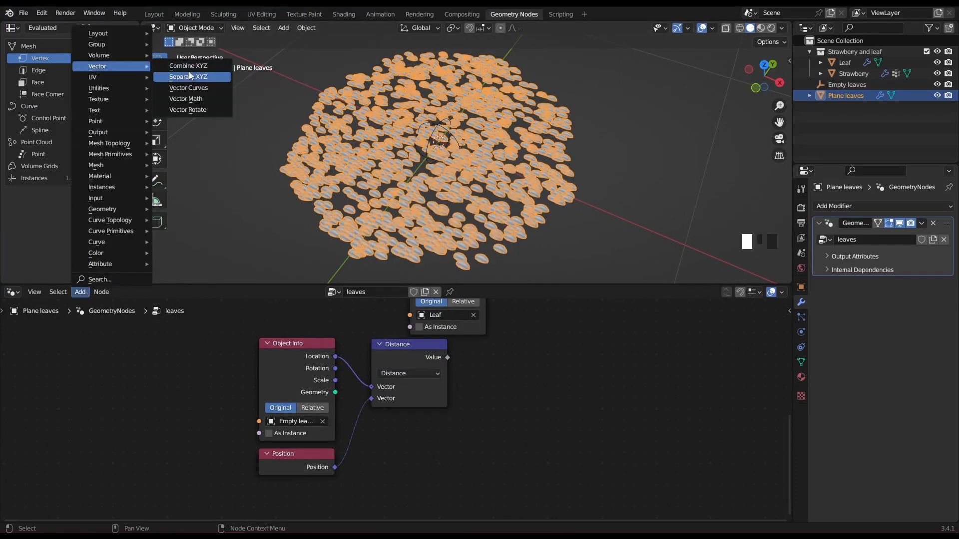
click(188, 77)
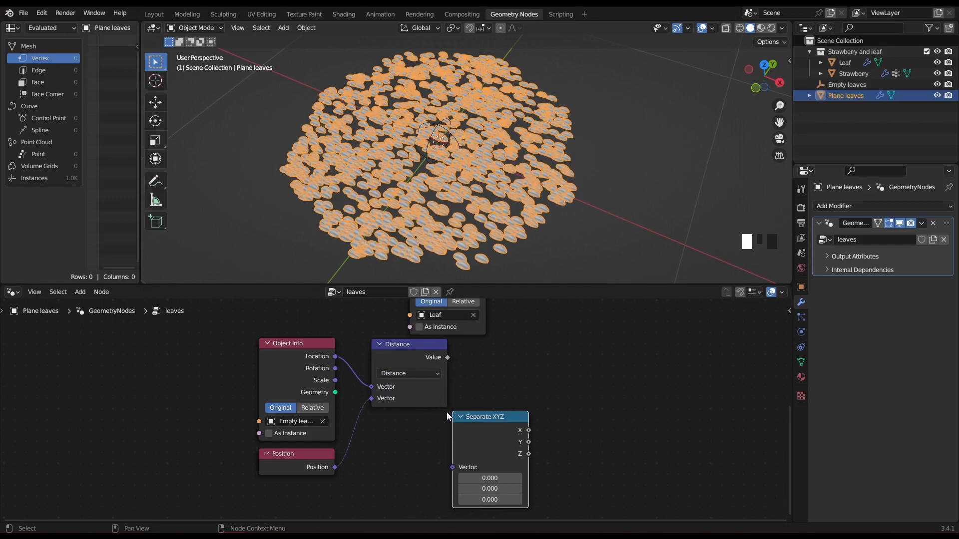
mouse_move(335, 380)
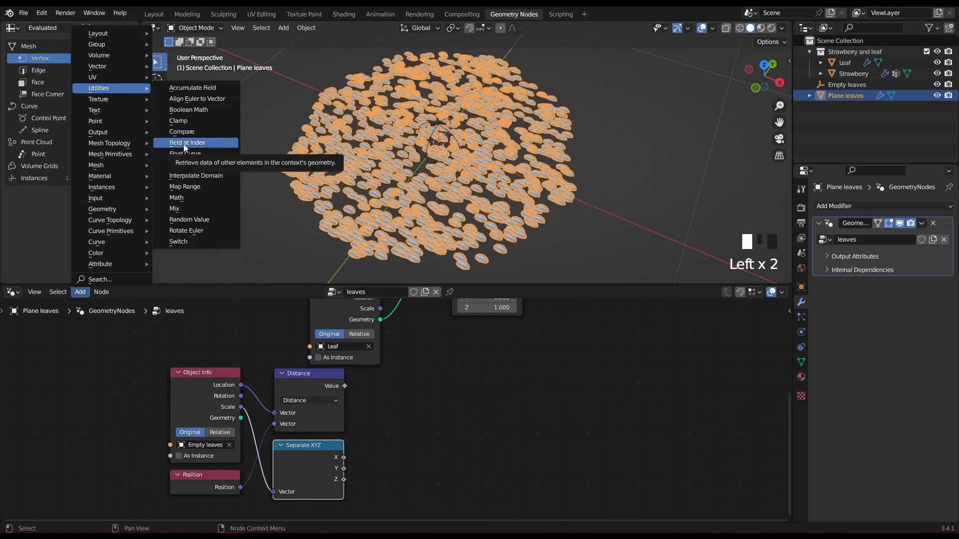
Add a Map Range node into the leaves tree to receive the distance value.
click(184, 187)
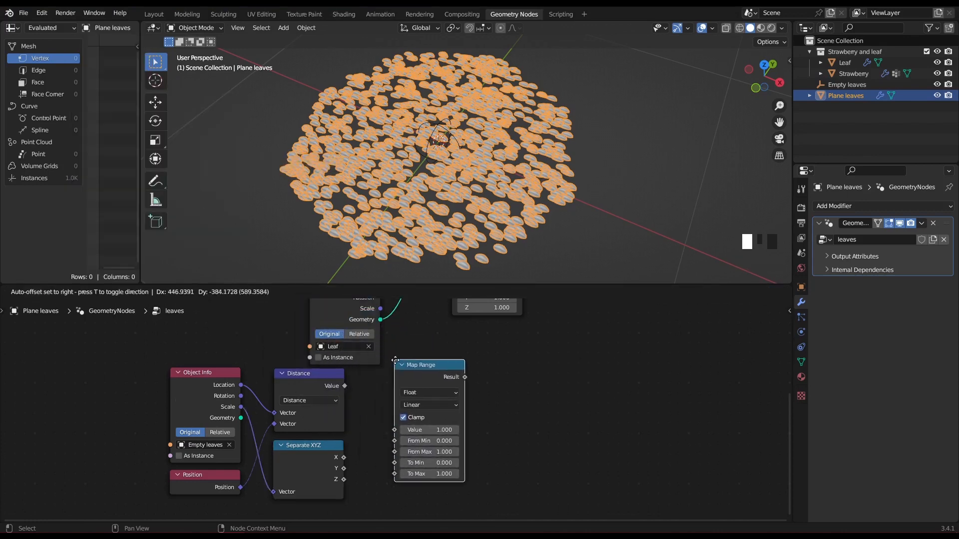
click(434, 360)
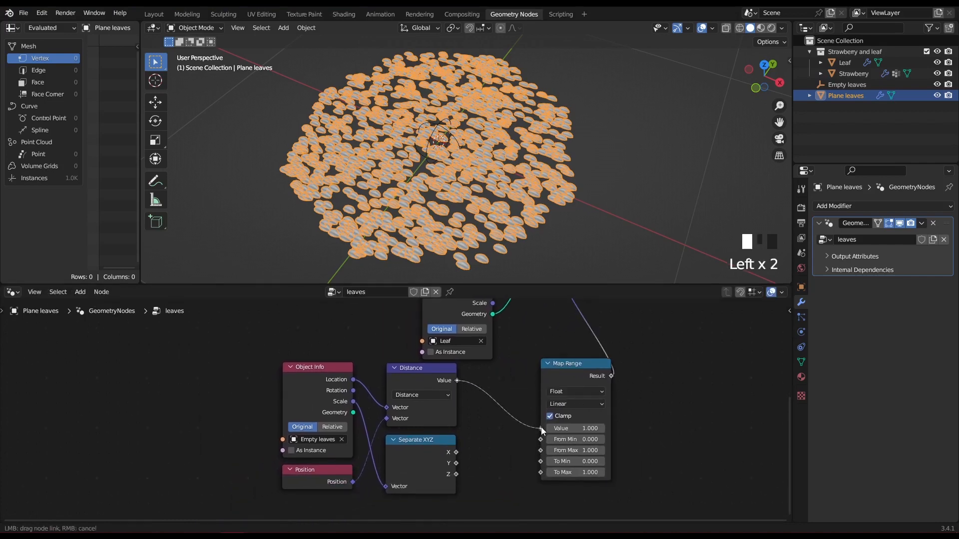
Test scaling and moving the sphere empty, cancel, and return to the Plane leaves node tree.
click(847, 84)
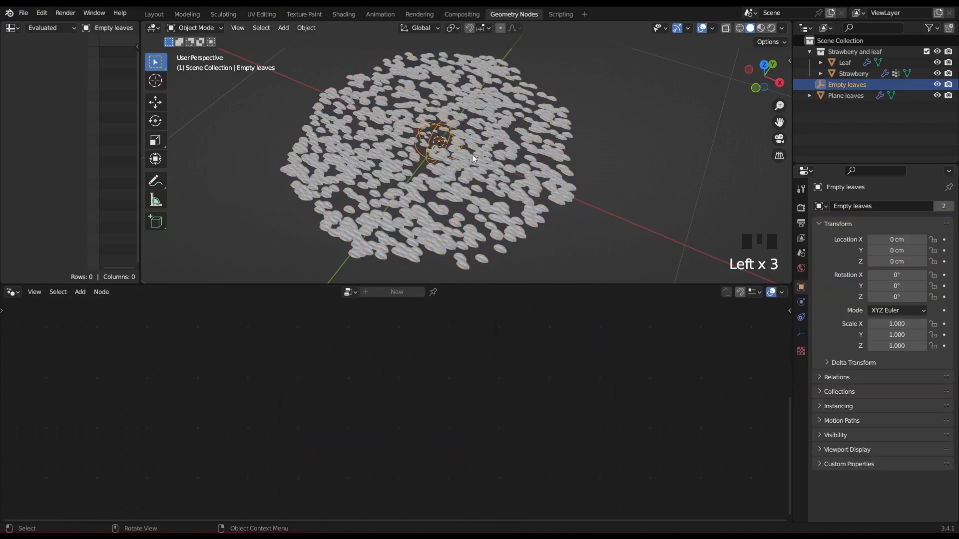
key(s)
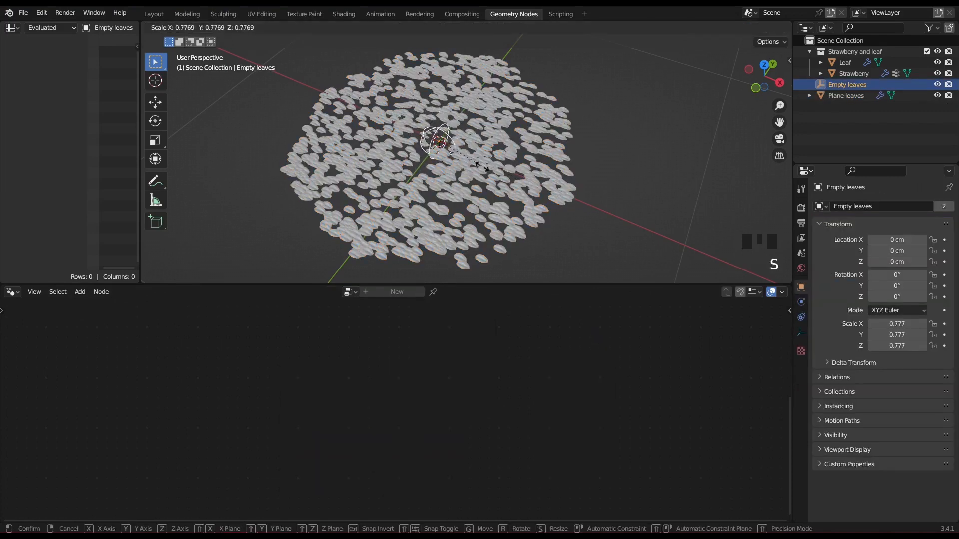
scroll(up, 3)
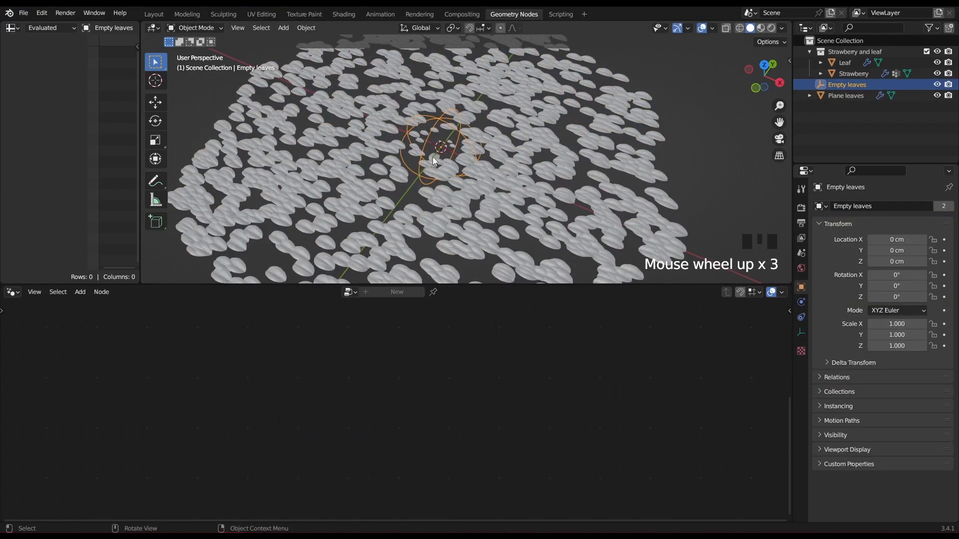
key(g)
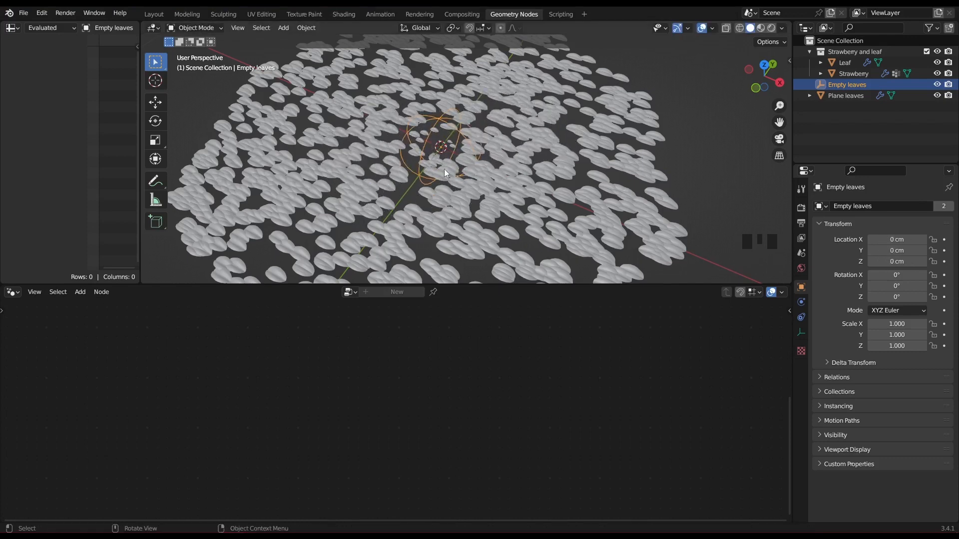
click(846, 96)
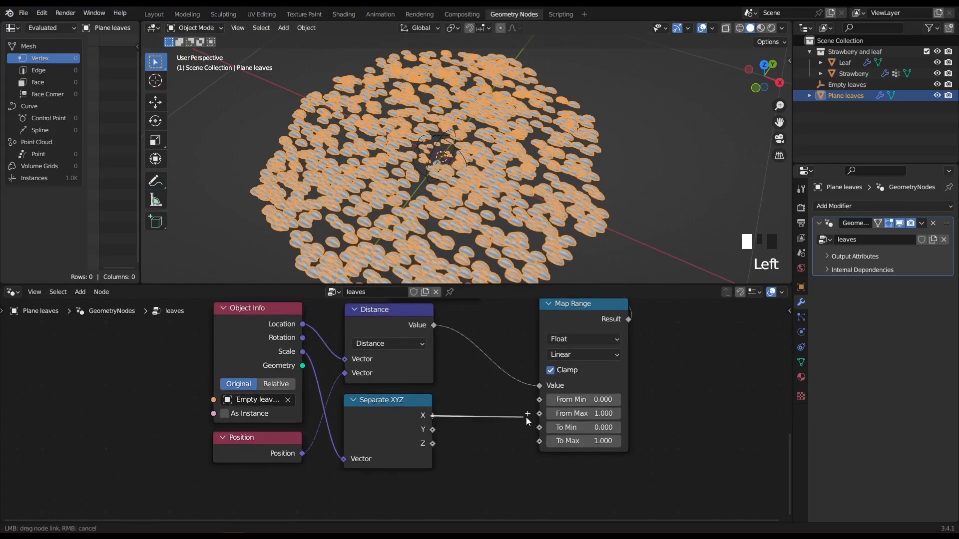
Link Separate XYZ X into Map Range From Max and add a Math node below Separate XYZ.
click(80, 292)
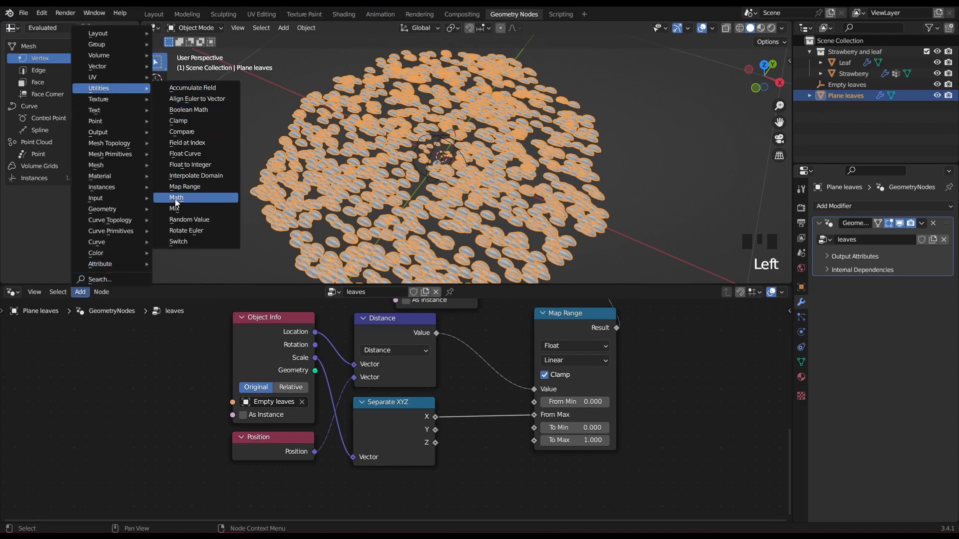
click(177, 197)
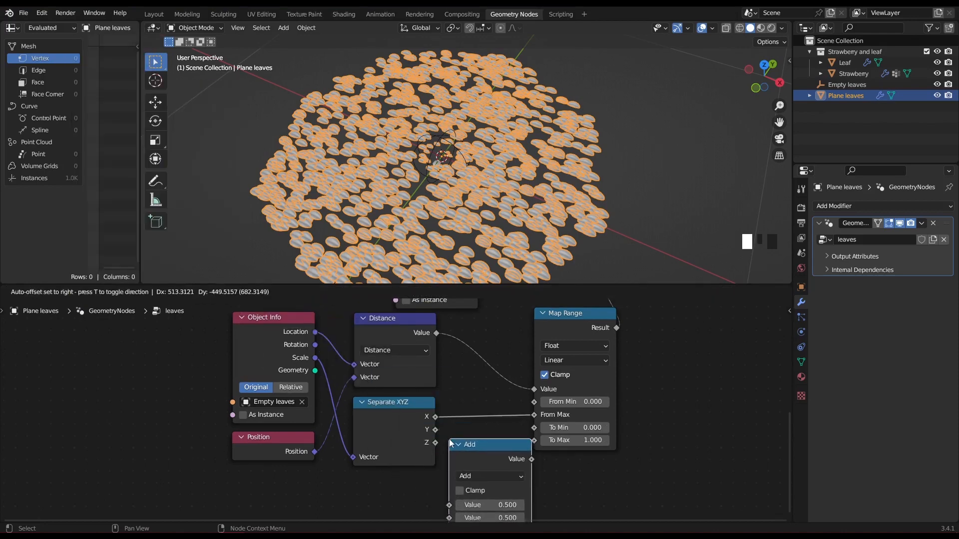
click(493, 476)
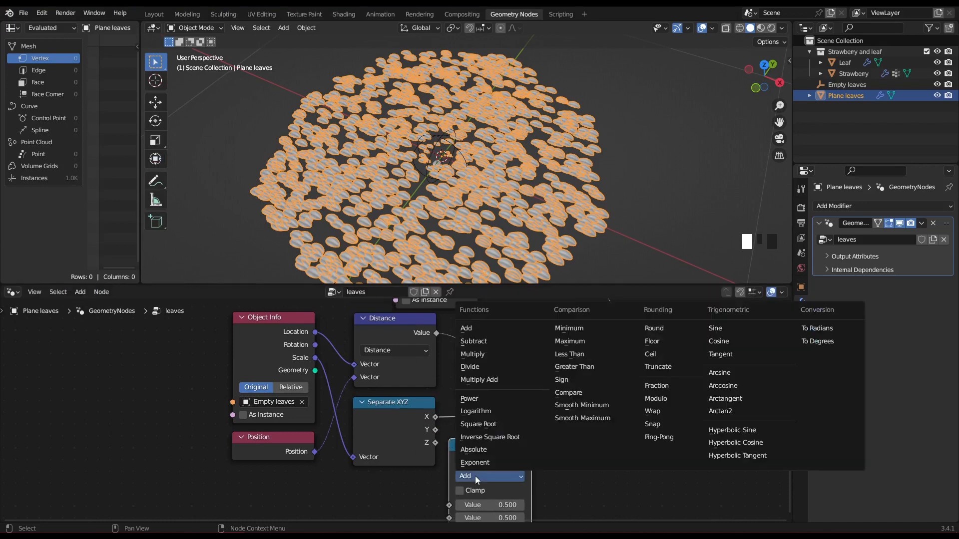
click(472, 341)
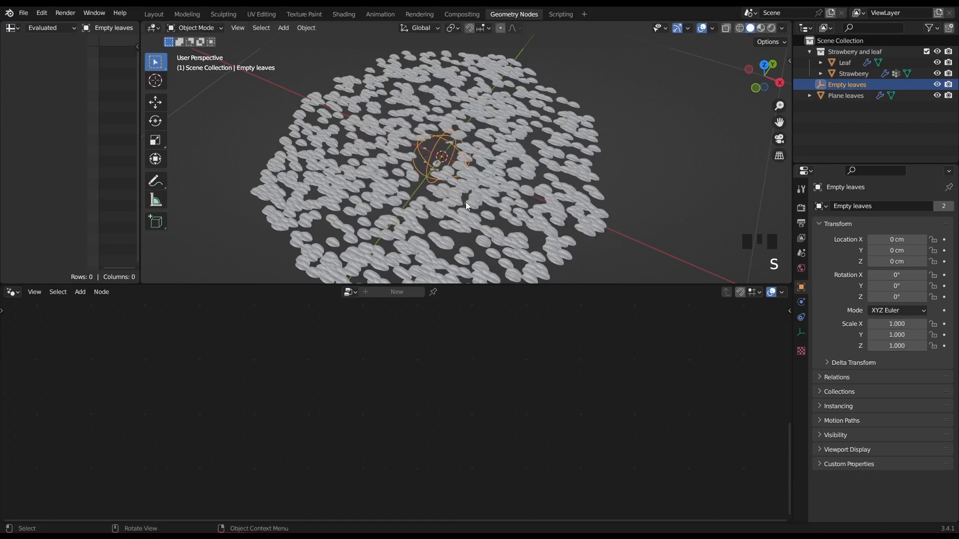
click(846, 96)
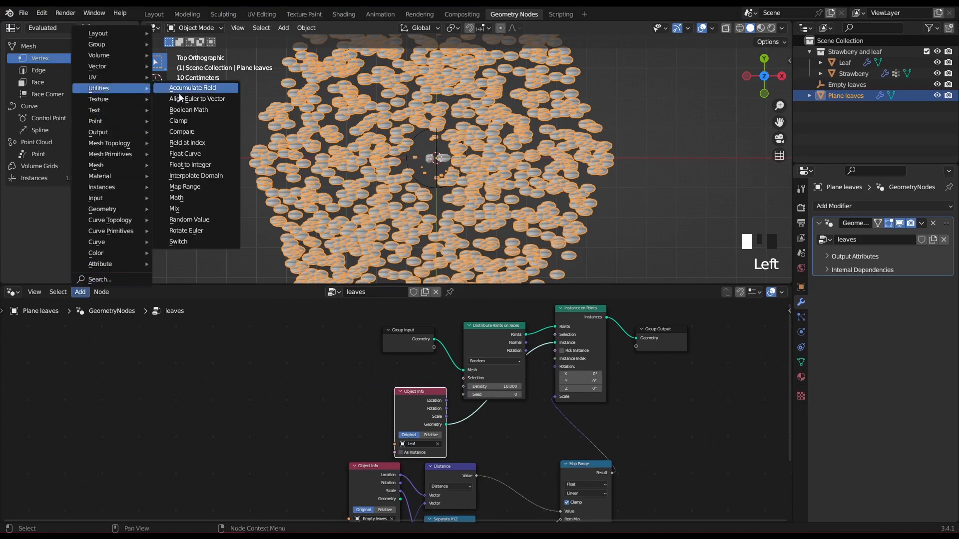
Add a Random Value node and switch its data type to Vector for leaf rotation.
click(190, 219)
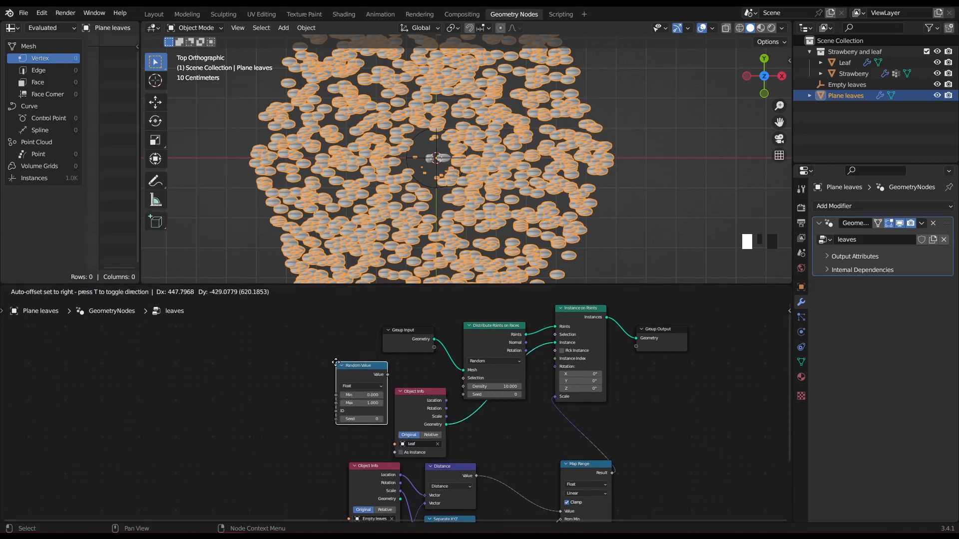
click(384, 381)
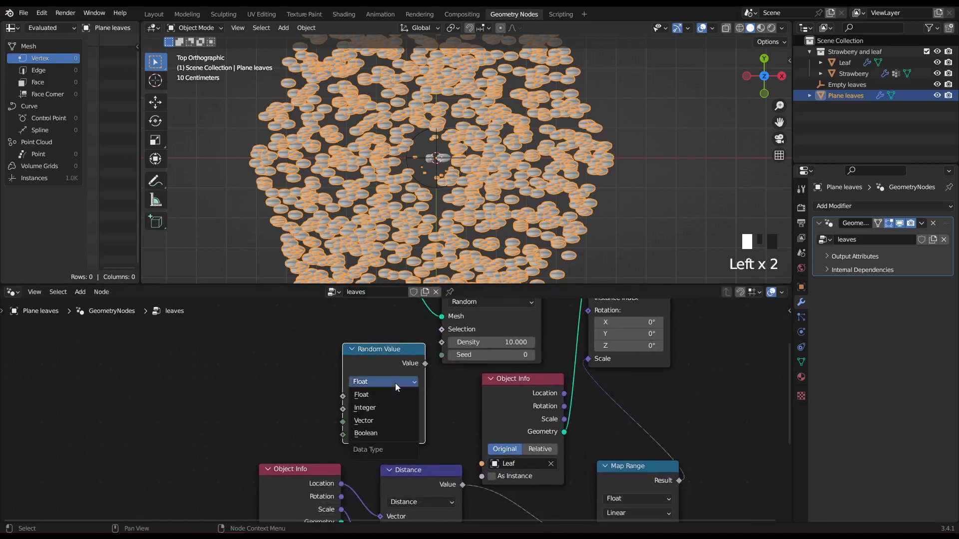
click(363, 421)
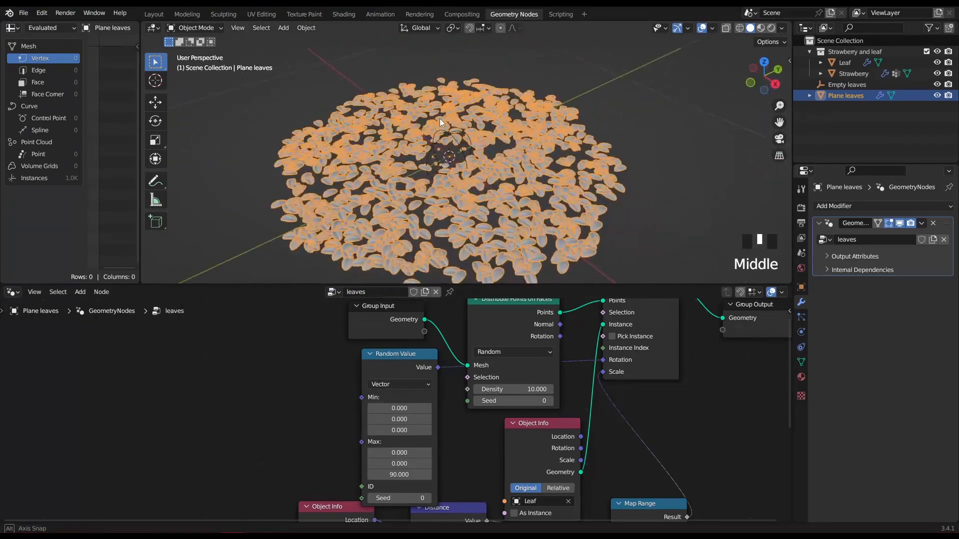
Switch Distribute Points on Faces to Poisson Disk with 1.5 cm min distance, density max 15.
scroll(up, 3)
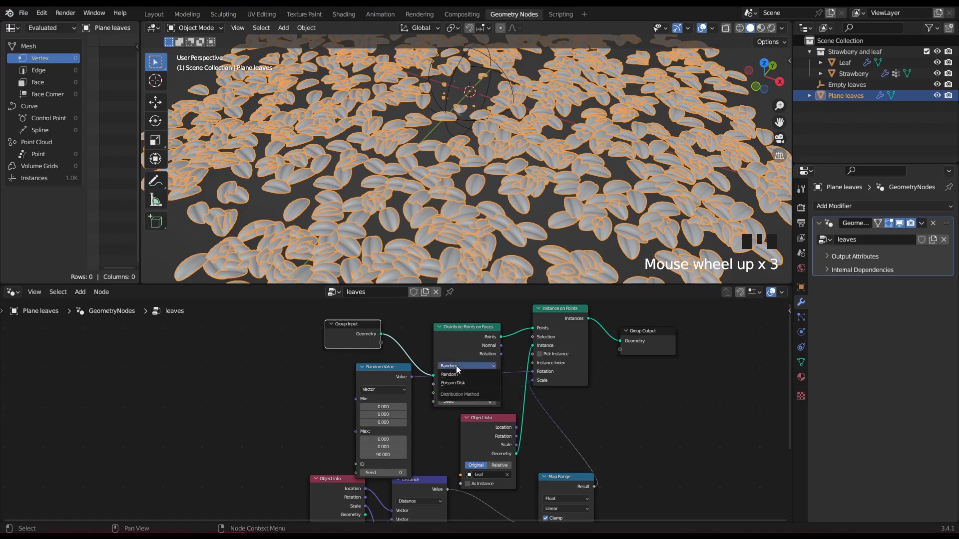
click(453, 383)
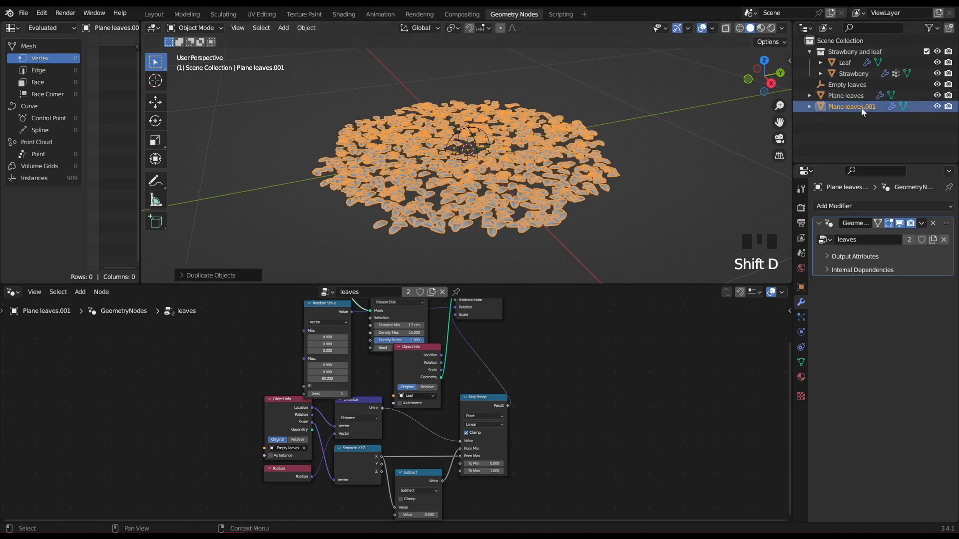
Rename the duplicate Plane strawberries, copy its node group, and instance Strawberry instead of Leaf.
double_click(851, 107)
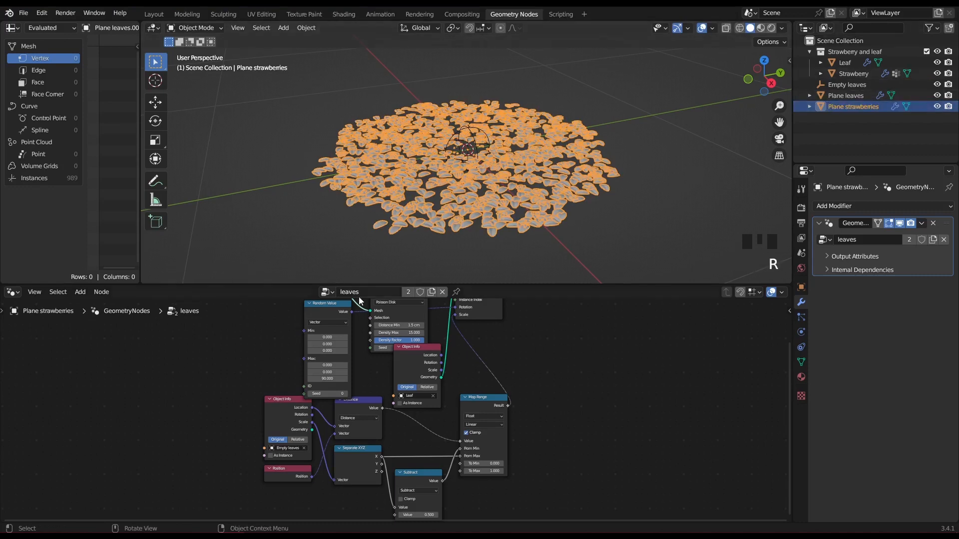
mouse_move(432, 292)
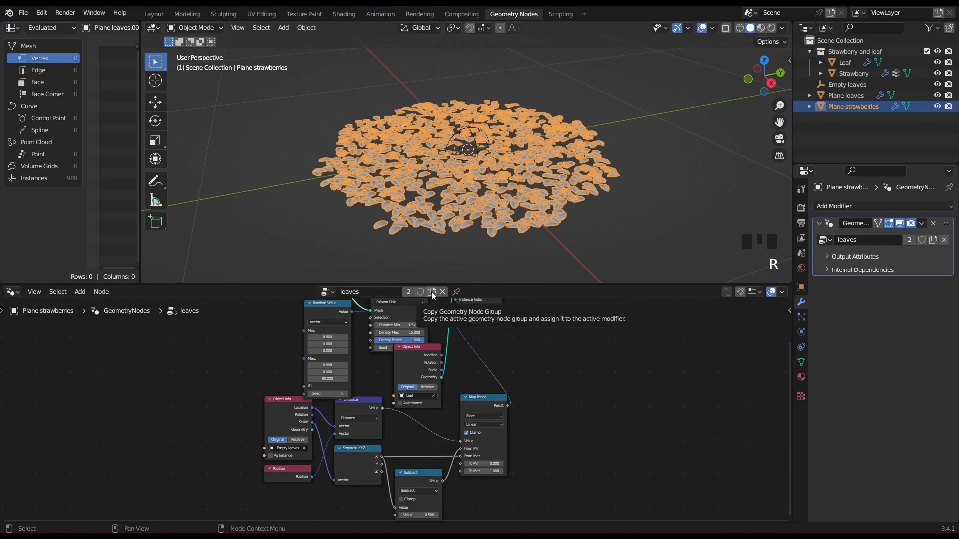
click(432, 291)
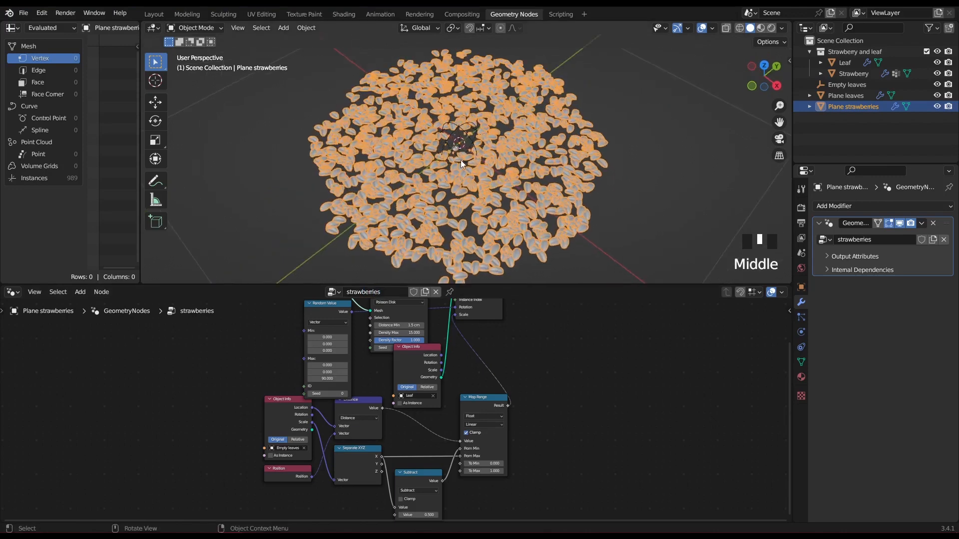
scroll(up, 3)
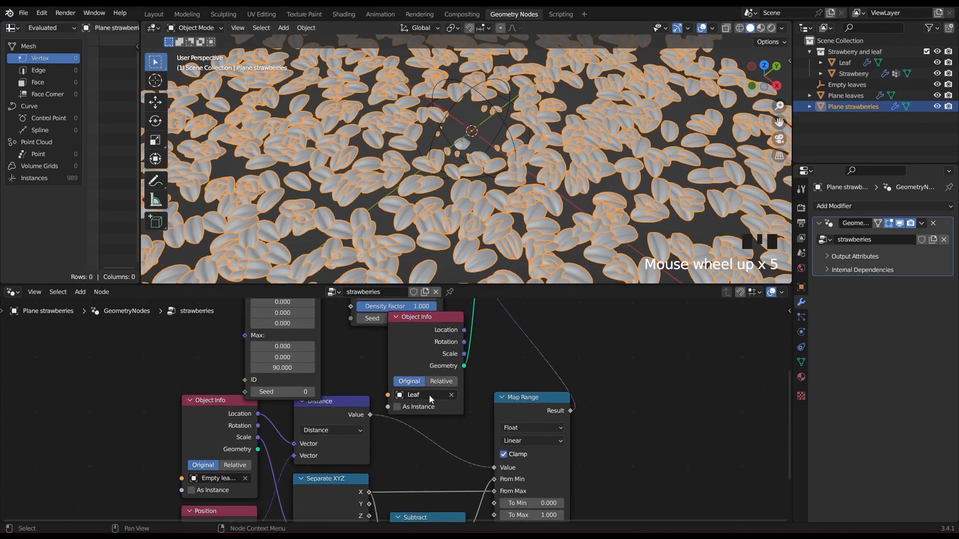
click(422, 395)
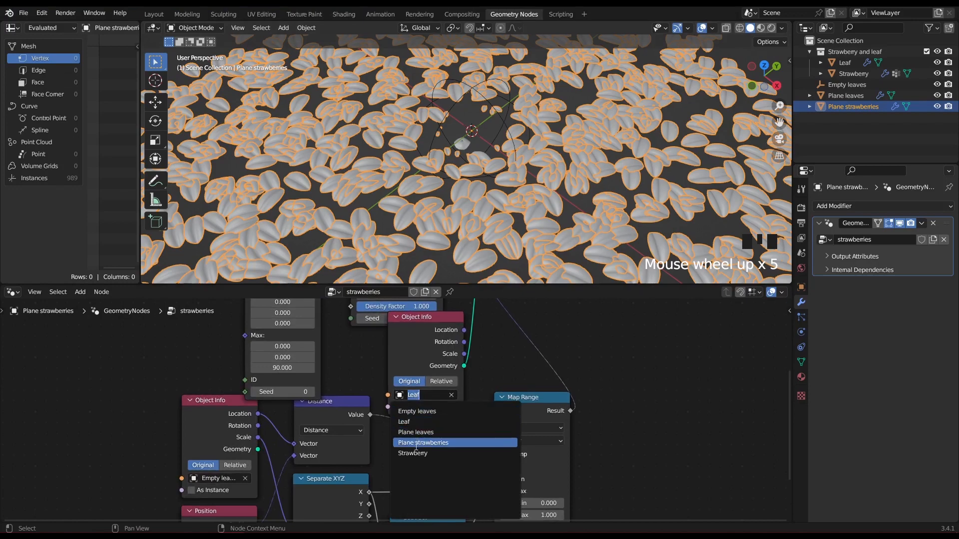
click(413, 454)
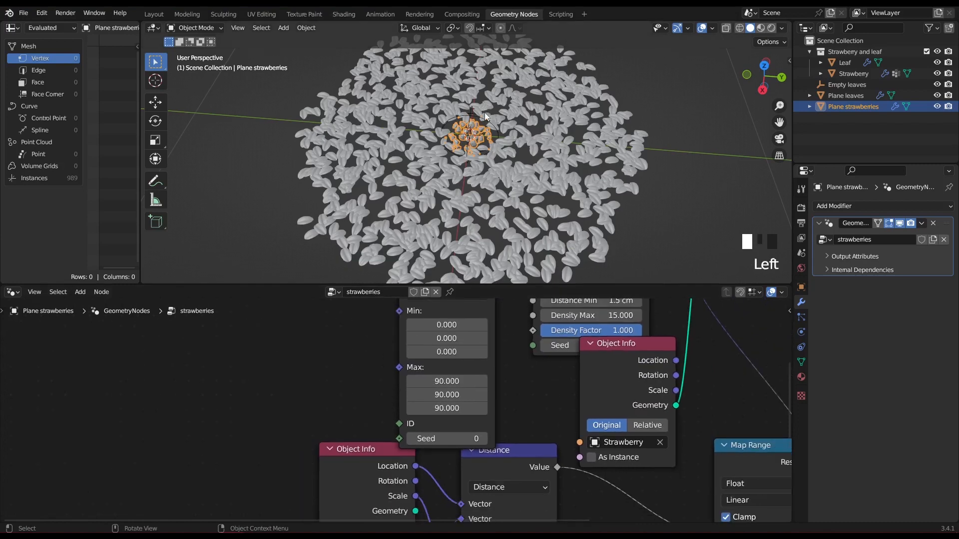
Set strawberry spacing 4.3 cm, density max 31.5, and invert Map Range output to 1–0.
scroll(up, 3)
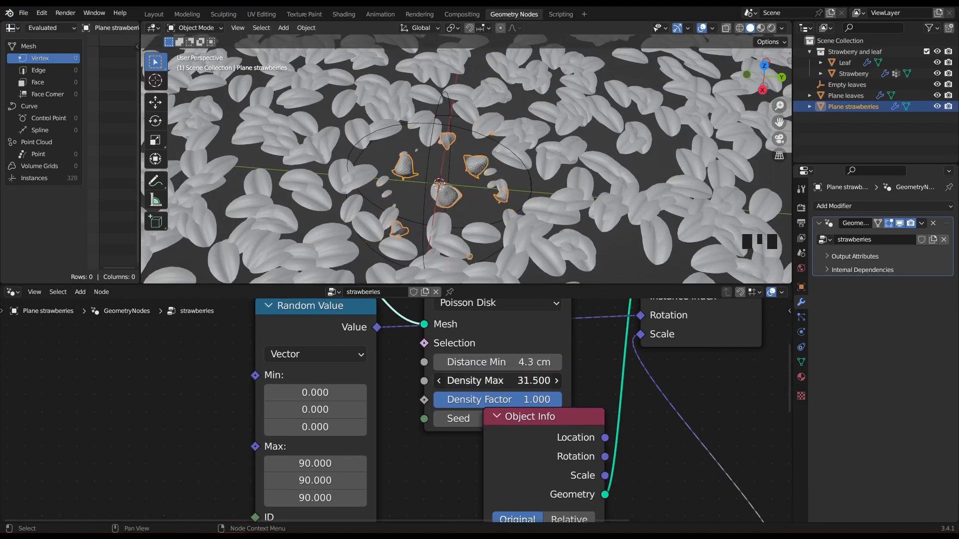
scroll(down, 3)
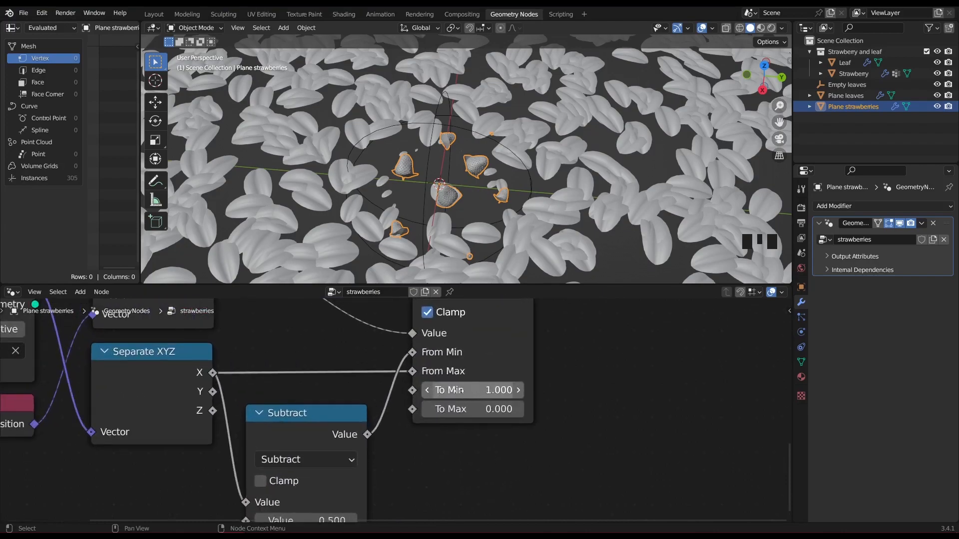
double_click(472, 390)
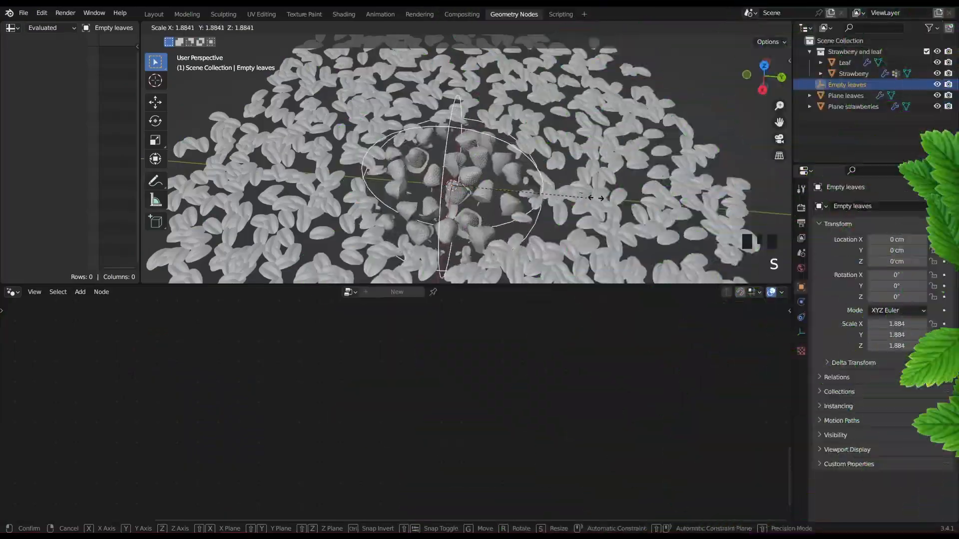
mouse_move(603, 192)
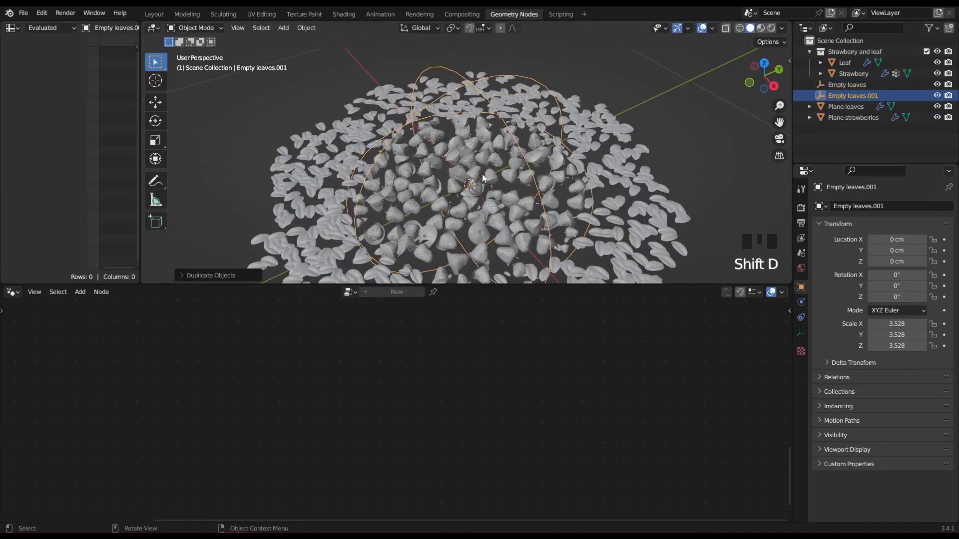
Duplicate the empty as Empty strawberries and use it as the strawberries' distance reference.
key(s)
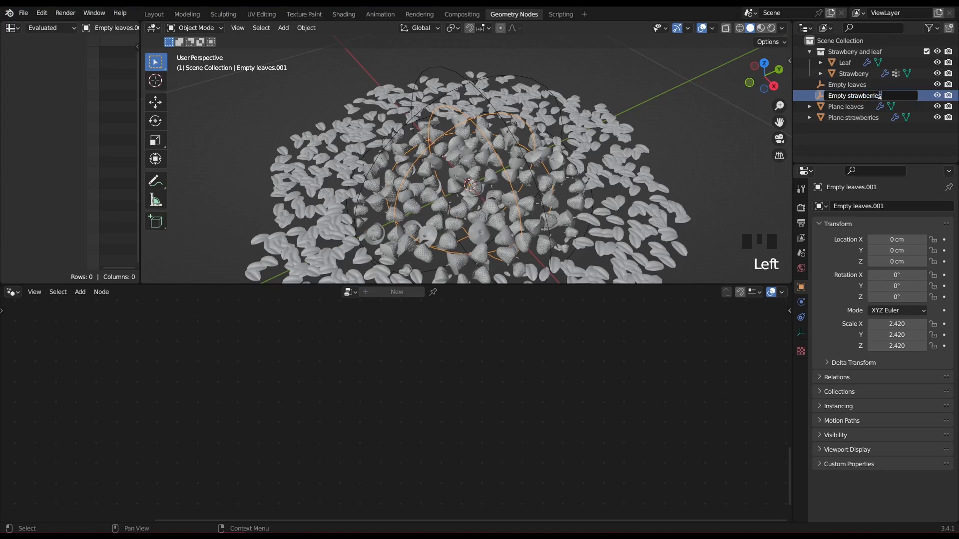
click(854, 117)
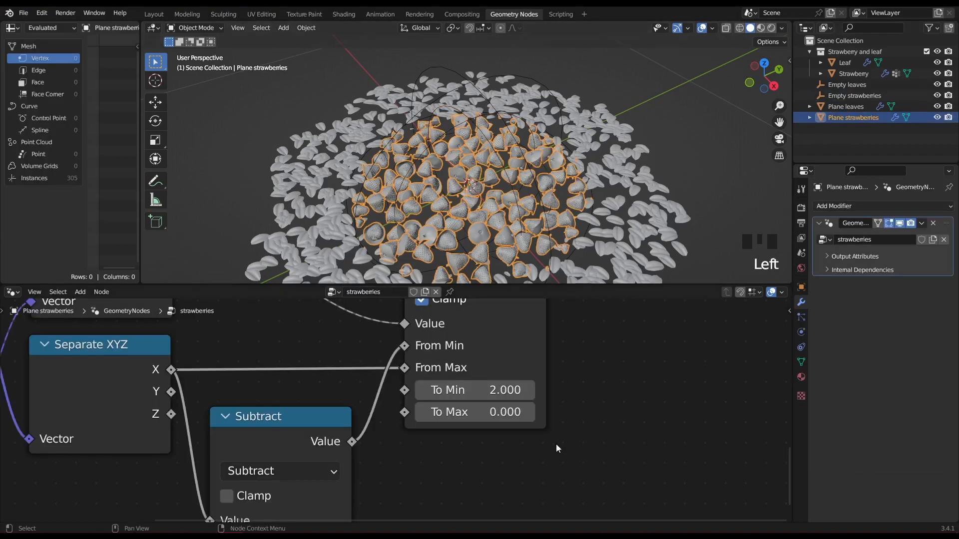
click(387, 388)
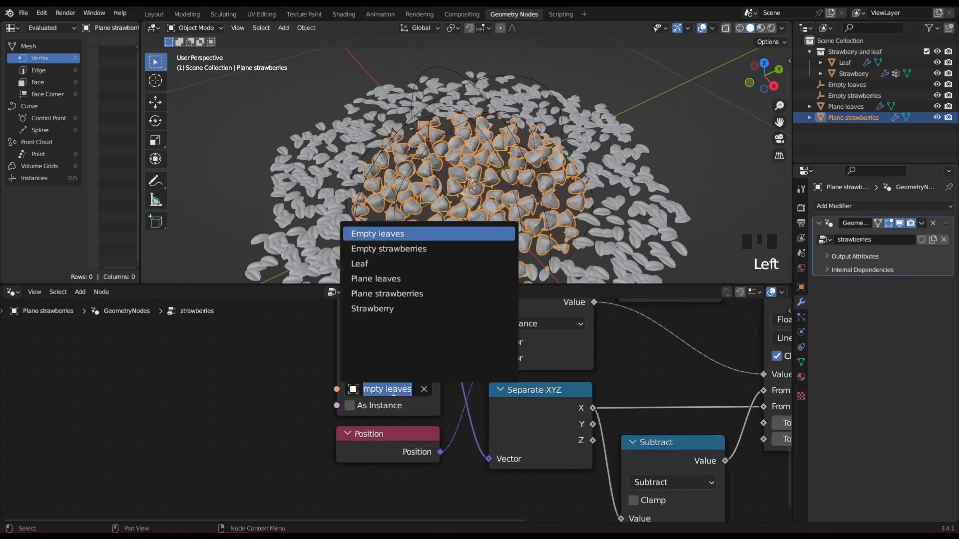
mouse_move(389, 249)
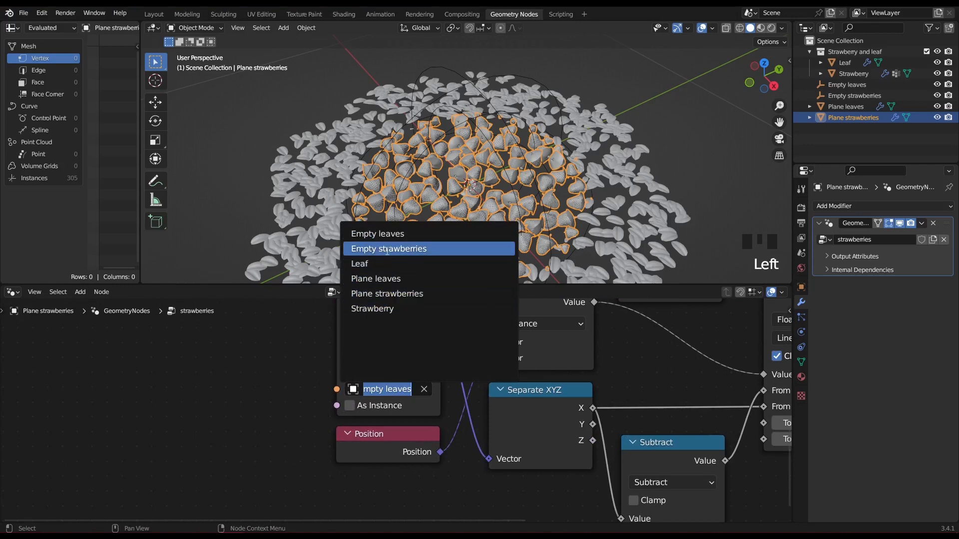
click(389, 249)
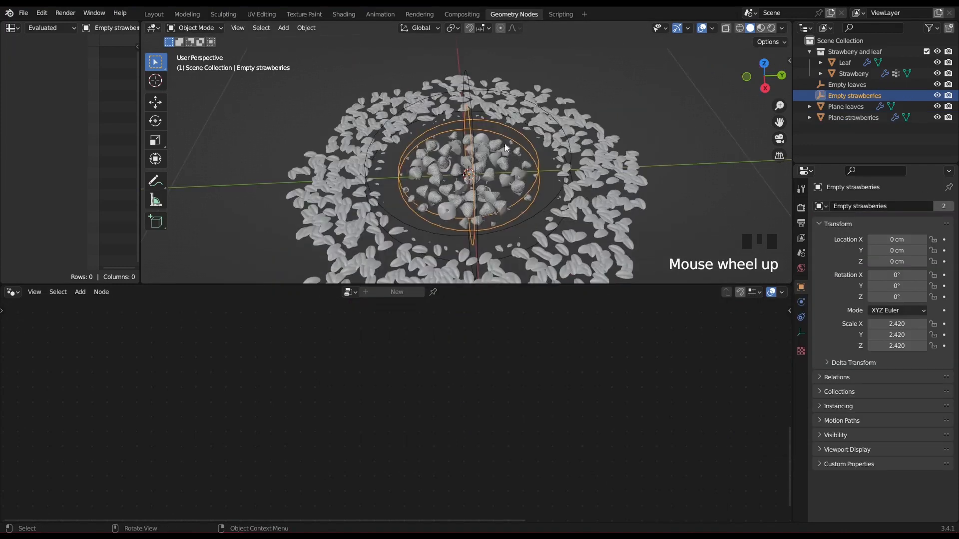
mouse_move(521, 101)
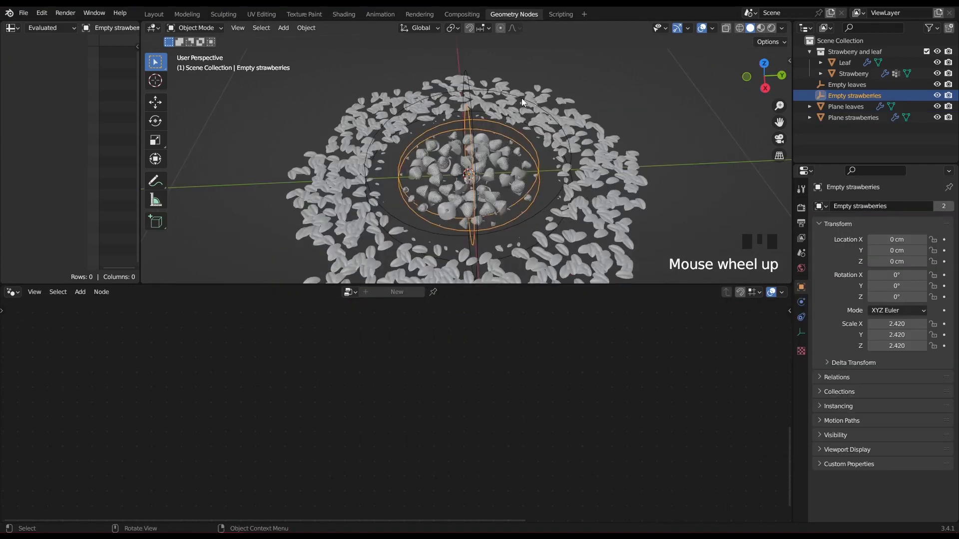
Parent Empty strawberries to Empty leaves and scale Empty leaves to about 5.1.
click(847, 84)
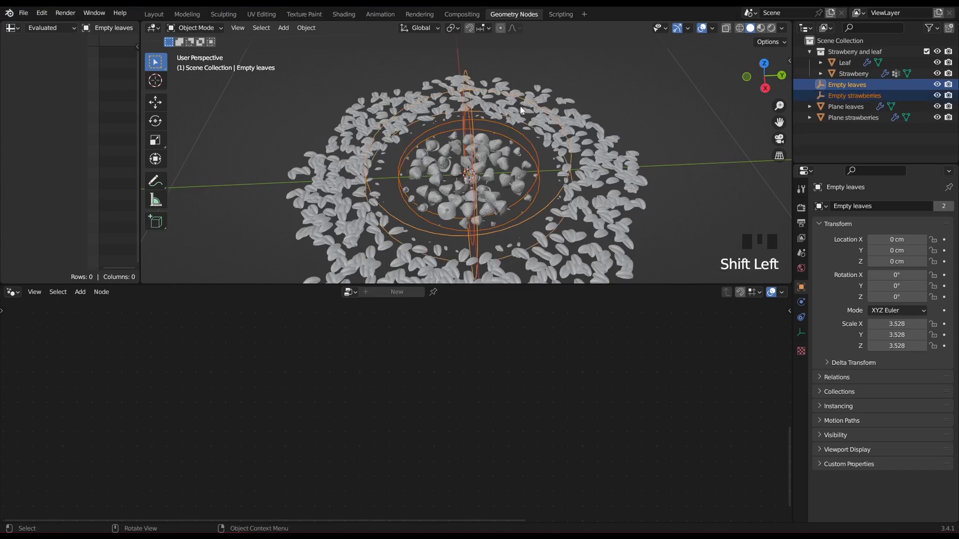
key(ctrl+p)
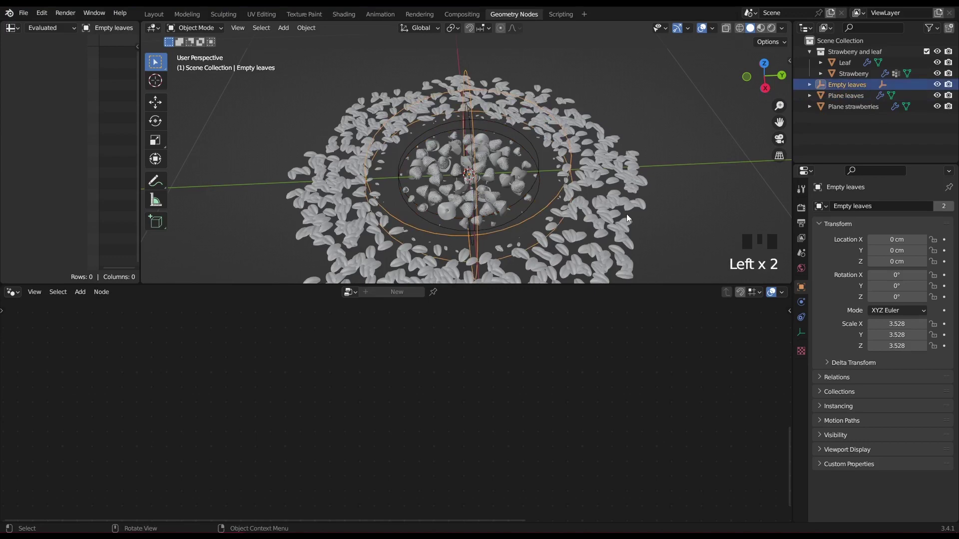
key(s)
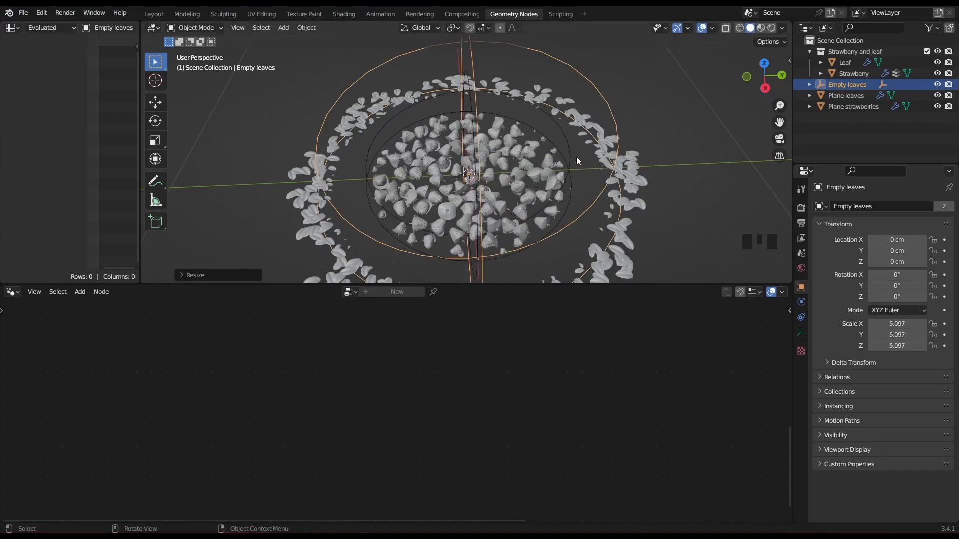
mouse_move(539, 179)
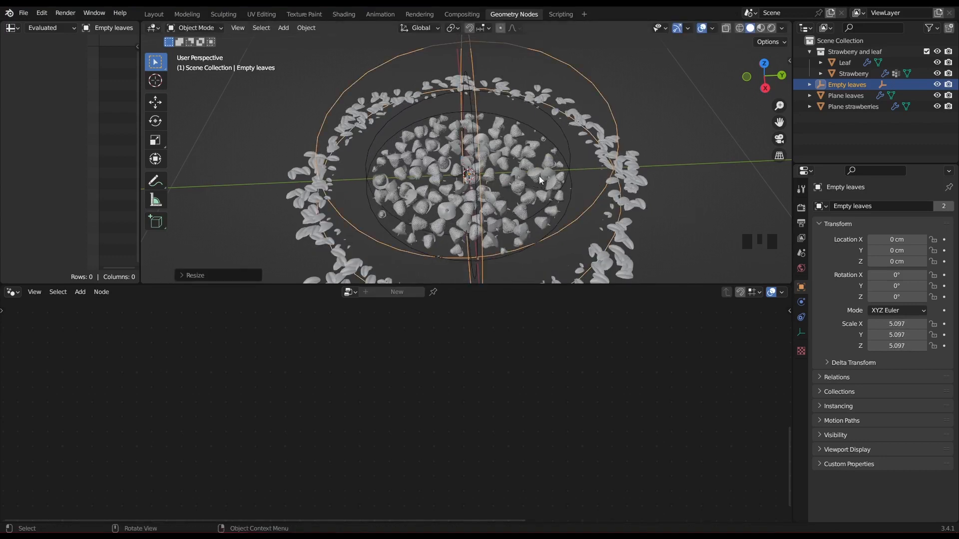